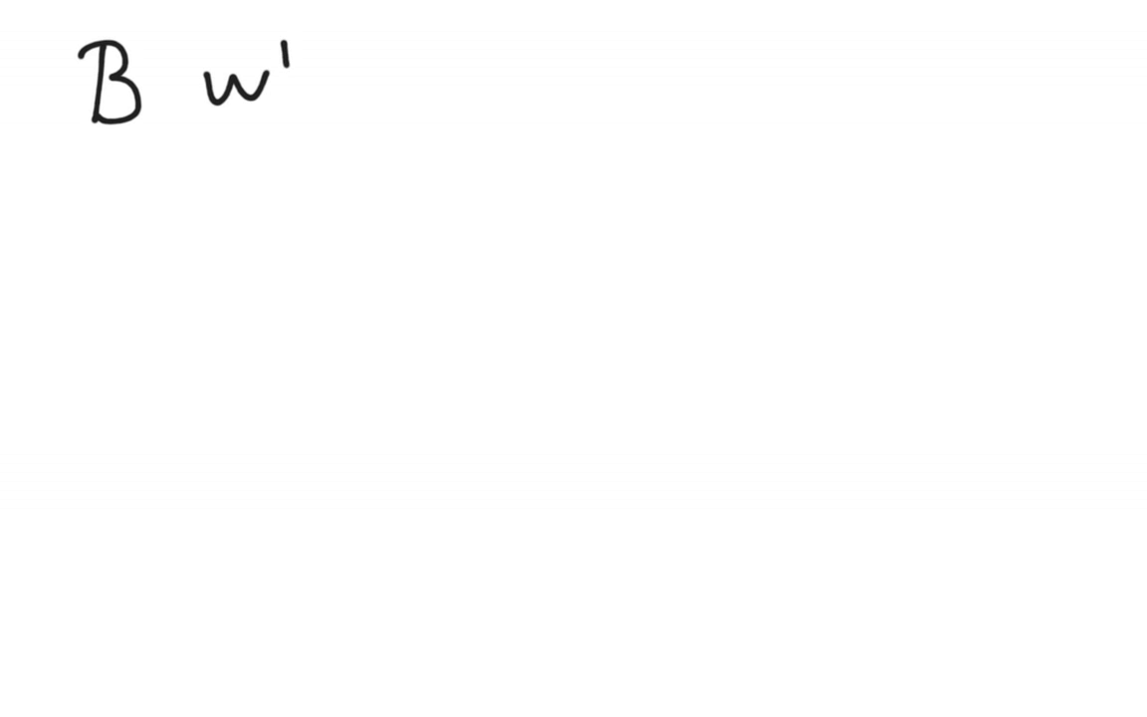
- Handwrite the note 'B which has 3 ve⁻ small' about boron's valence electrons
type("which ha")
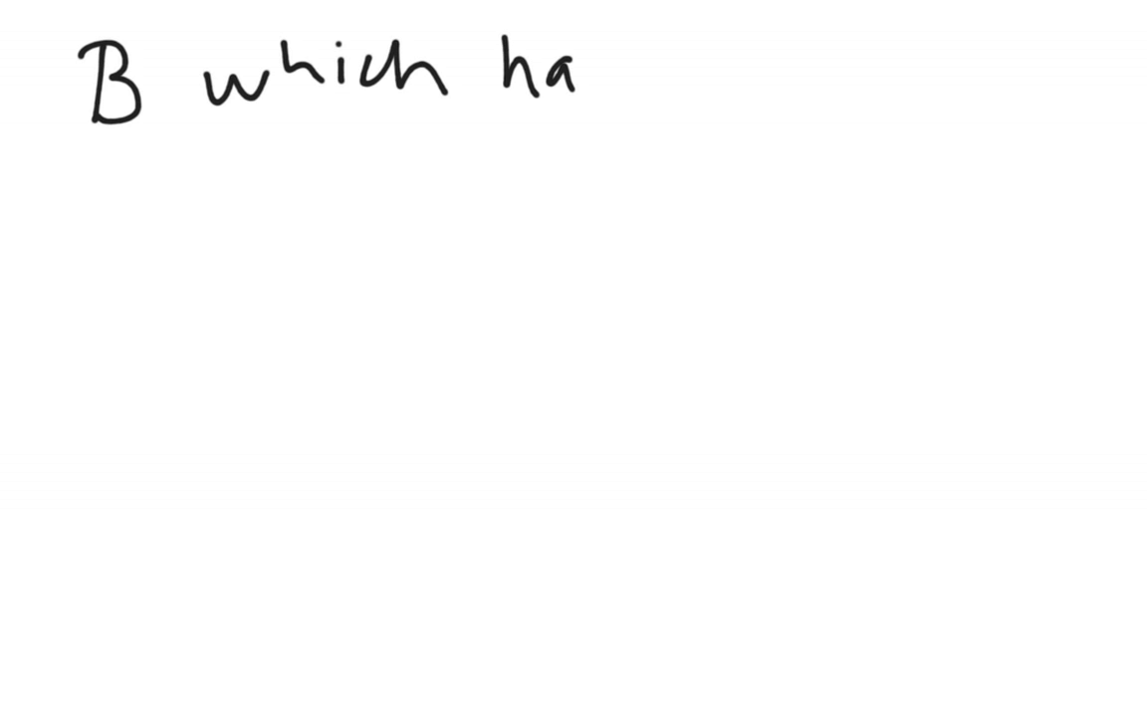
type("s 3 ve⁻")
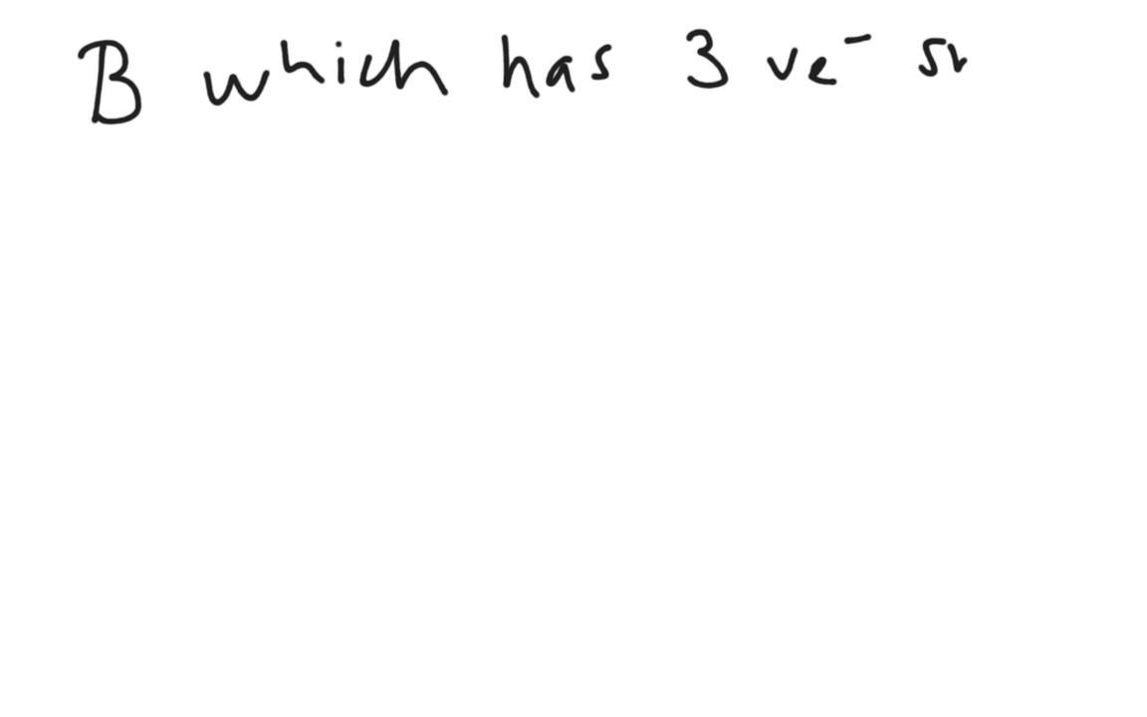
type("small")
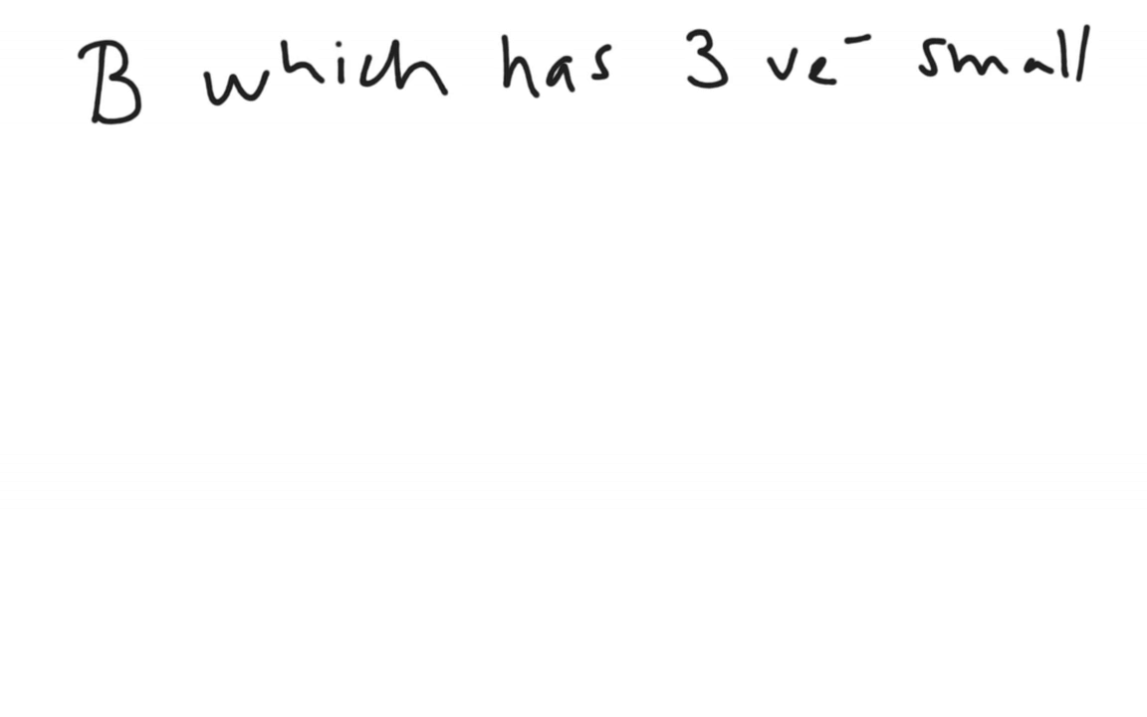
- Draw the BF3 Lewis structure with boron bonded to fluorines and note 6e⁻ beside it
type("B.")
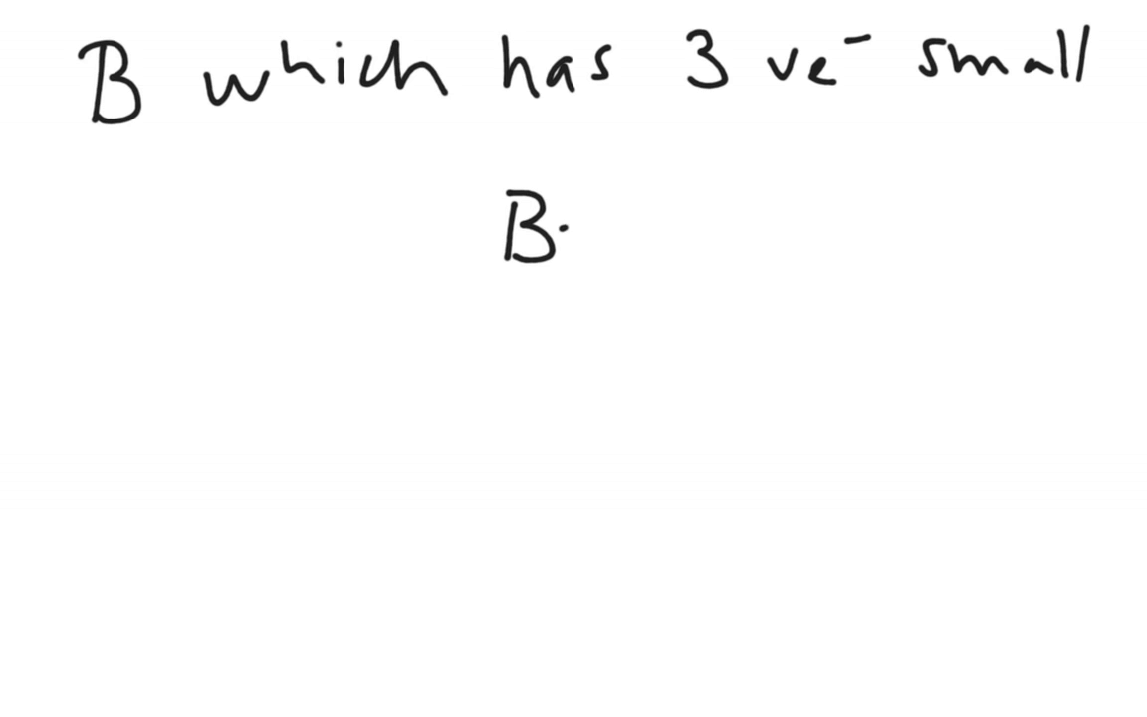
type("- F")
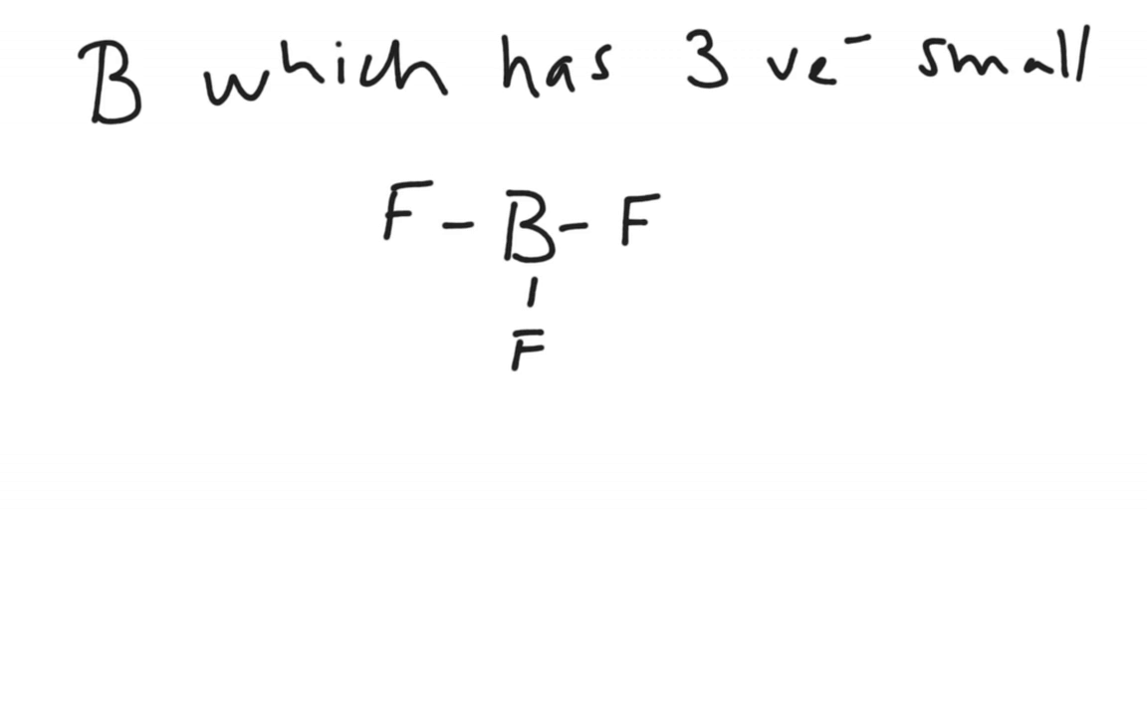
type("φ")
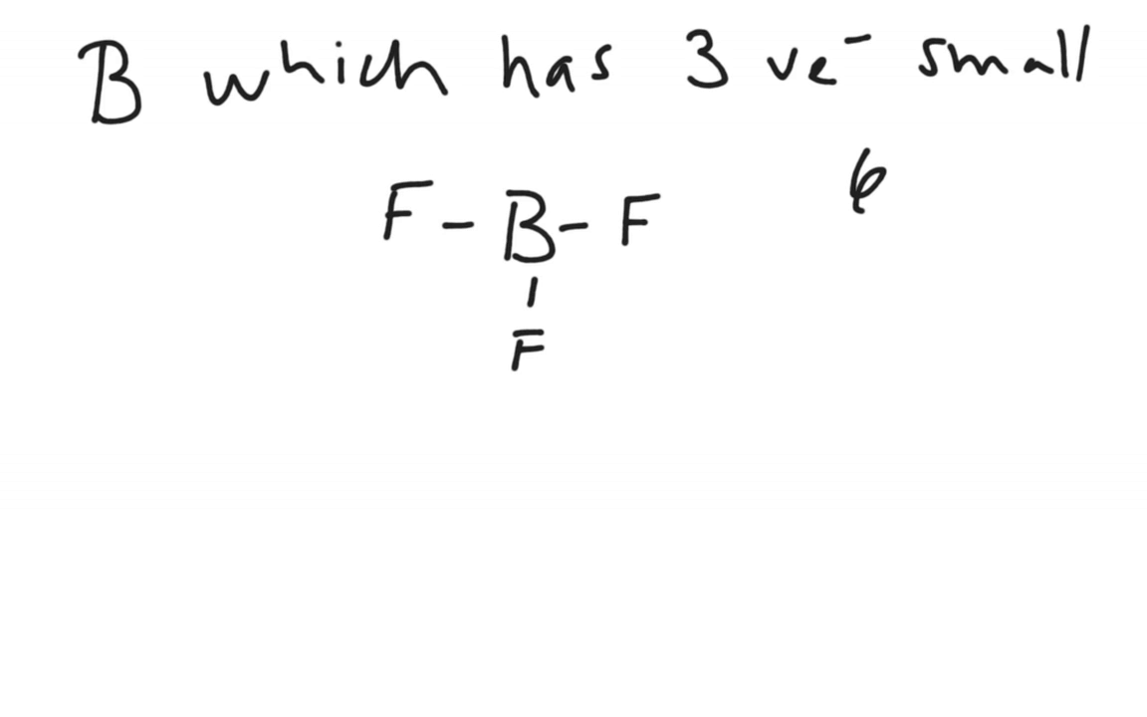
type("e⁻")
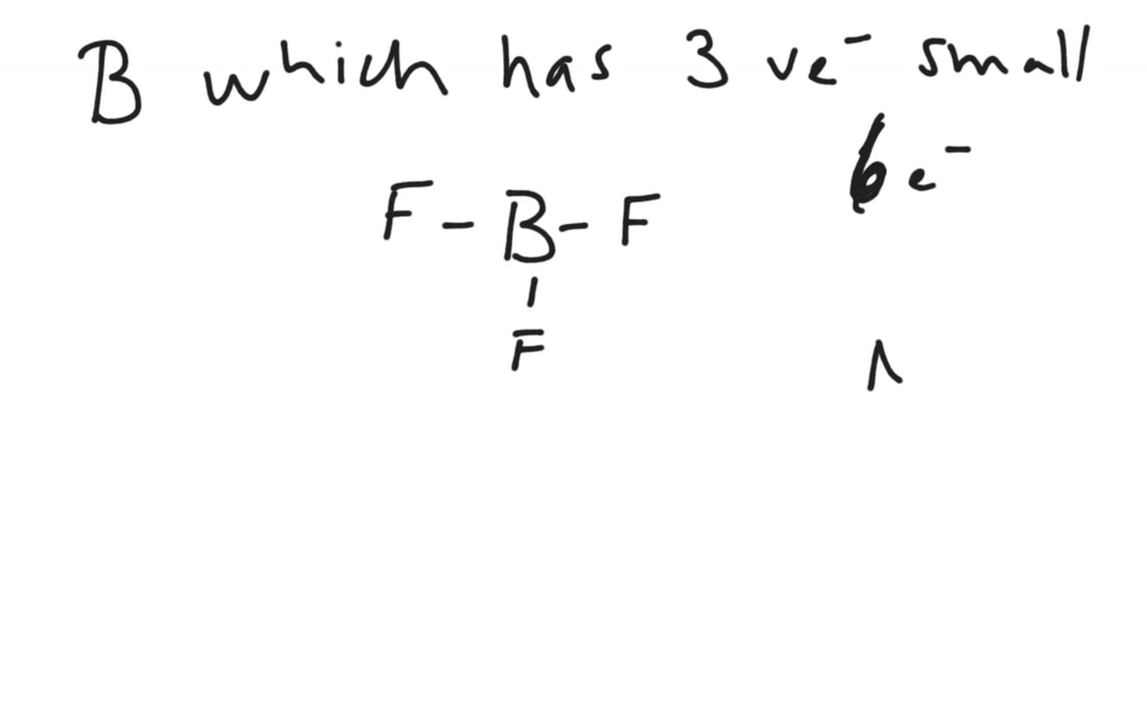
- Draw NH3 with its lone pair, arrow boron to it, and start the blue B–F adduct below
type("N-H")
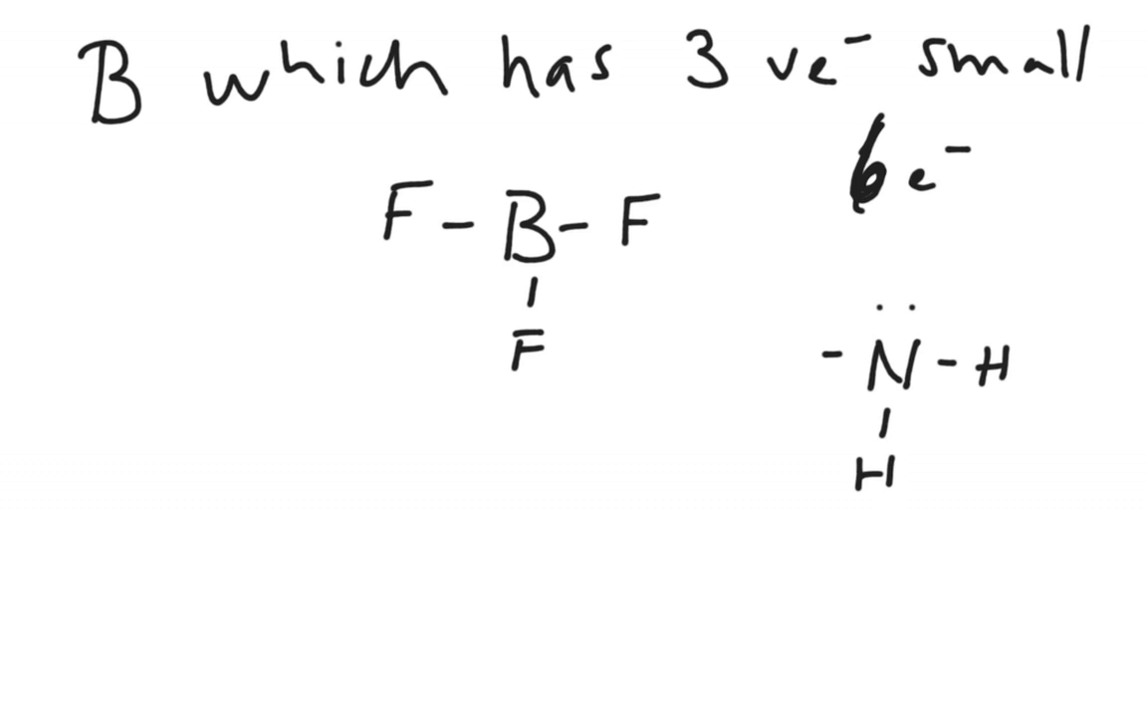
type("H")
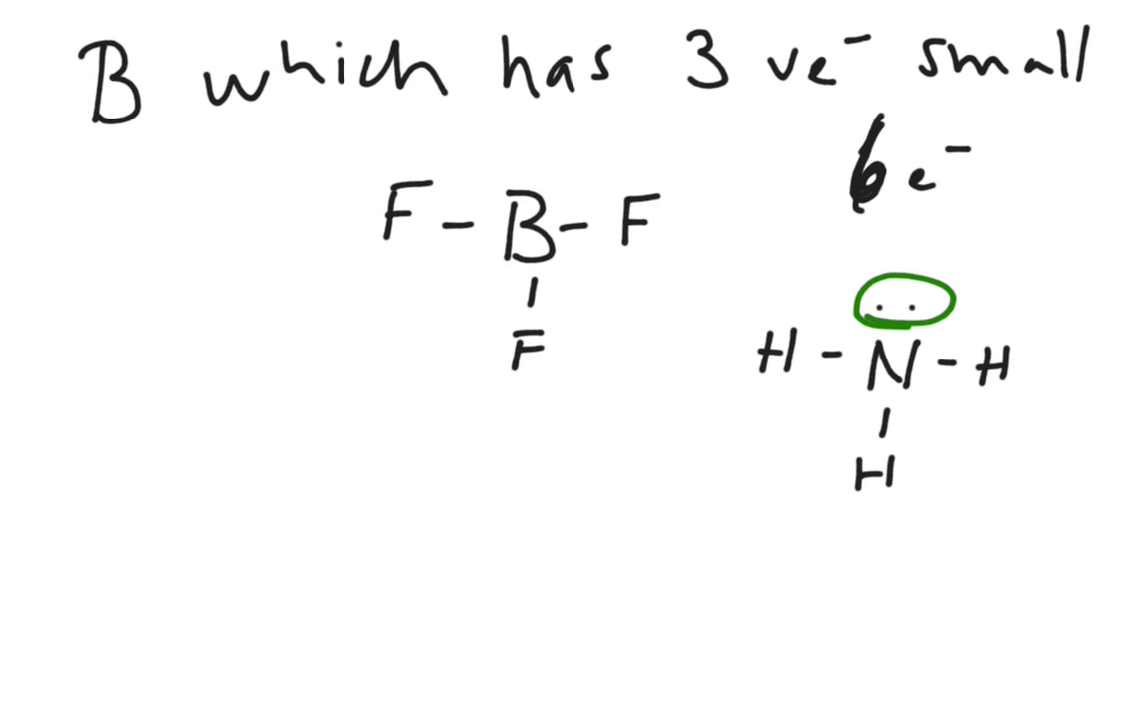
left_click_drag(538, 160, 876, 269)
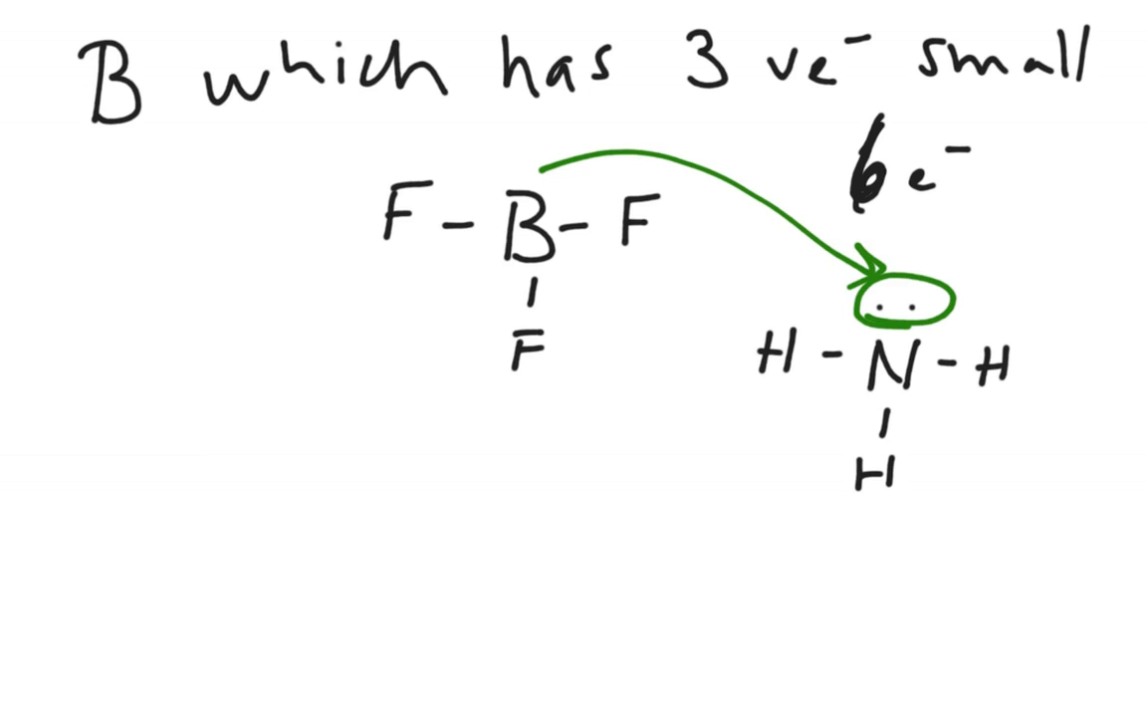
type("B")
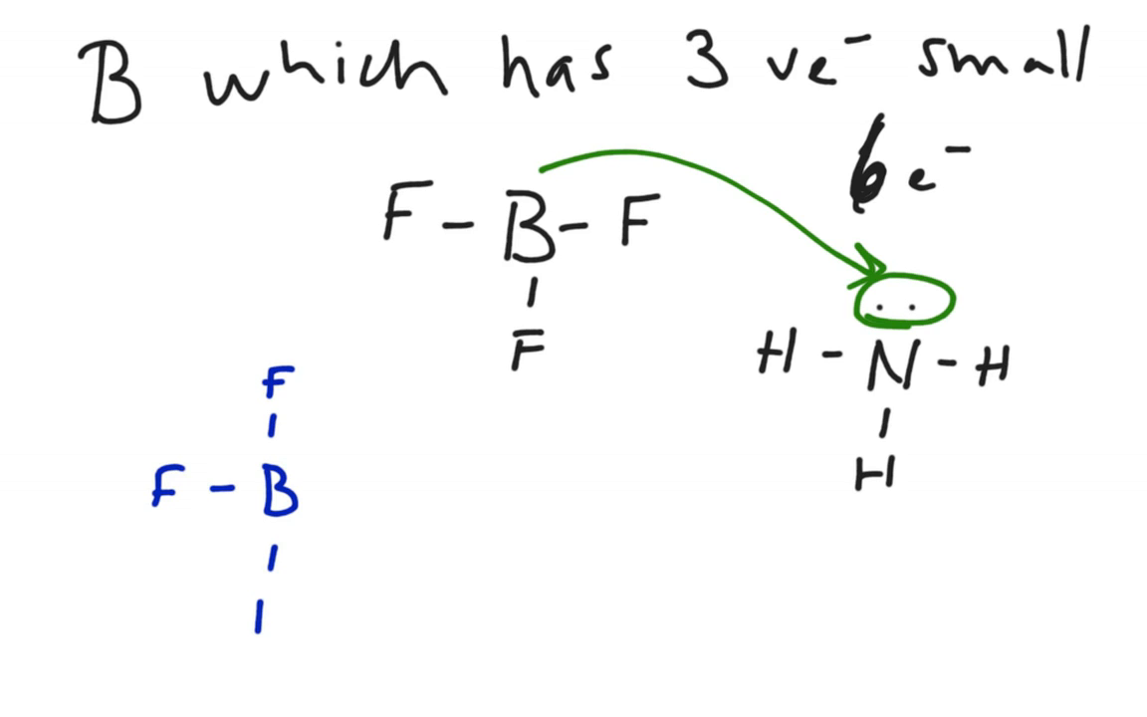
type("F")
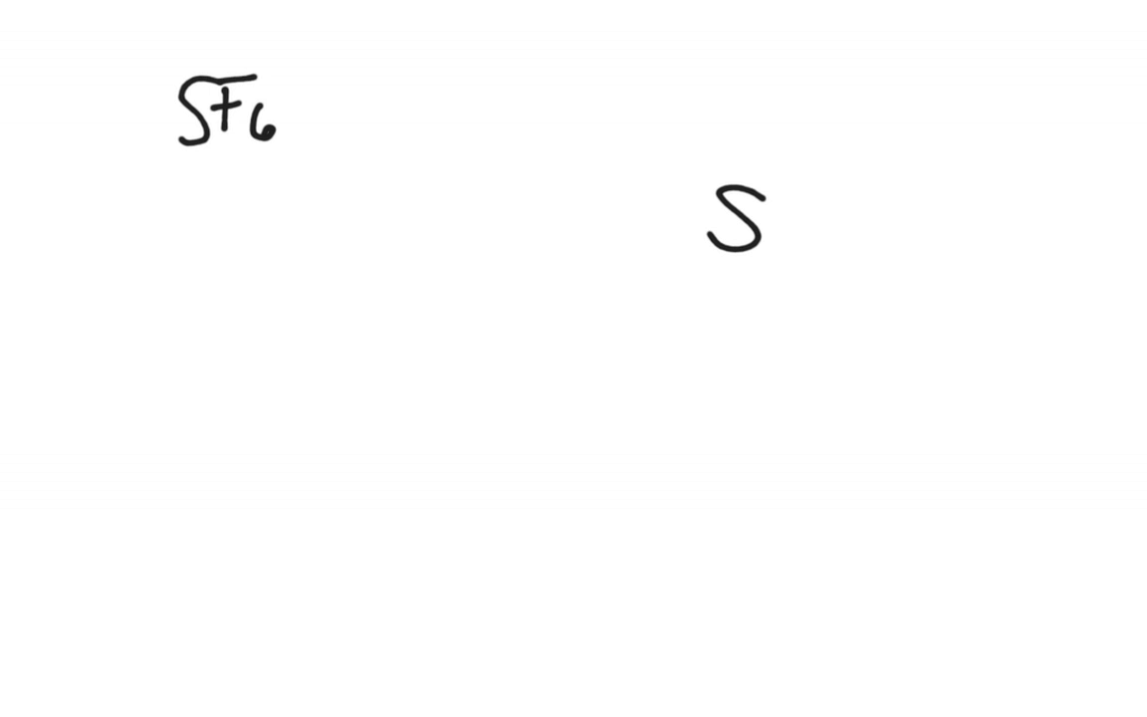
- Draw sulfur's radiating bonds to six fluorines and add their lone-pair dots
left_click_drag(786, 199, 846, 143)
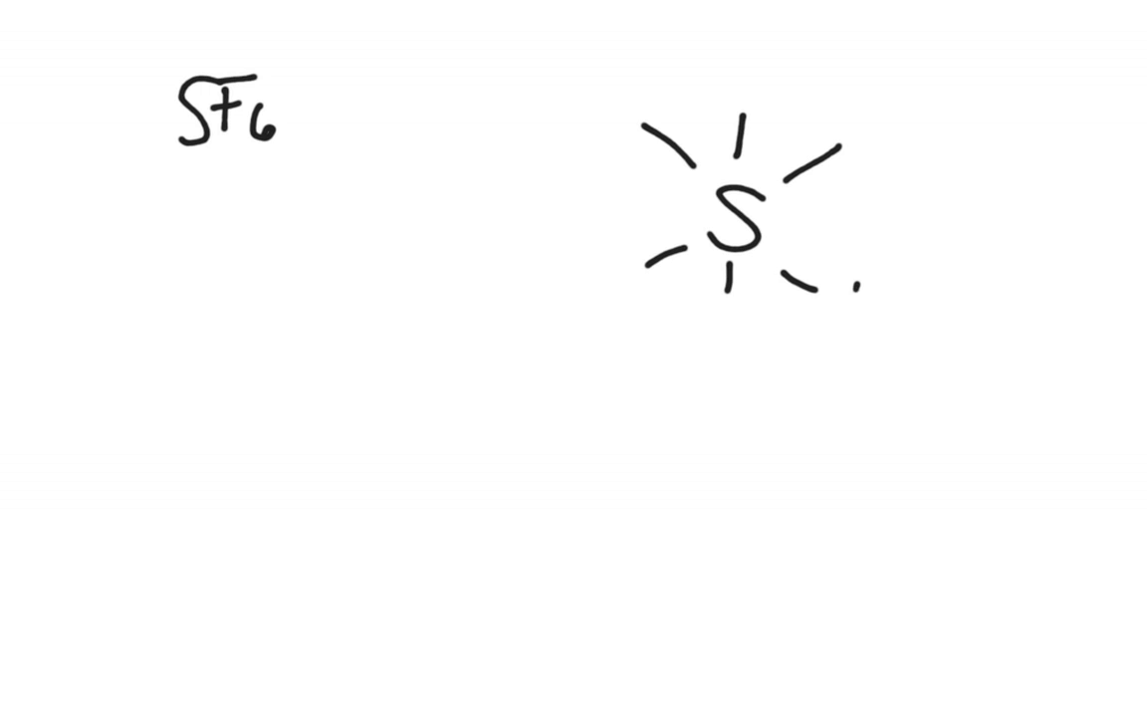
type("F")
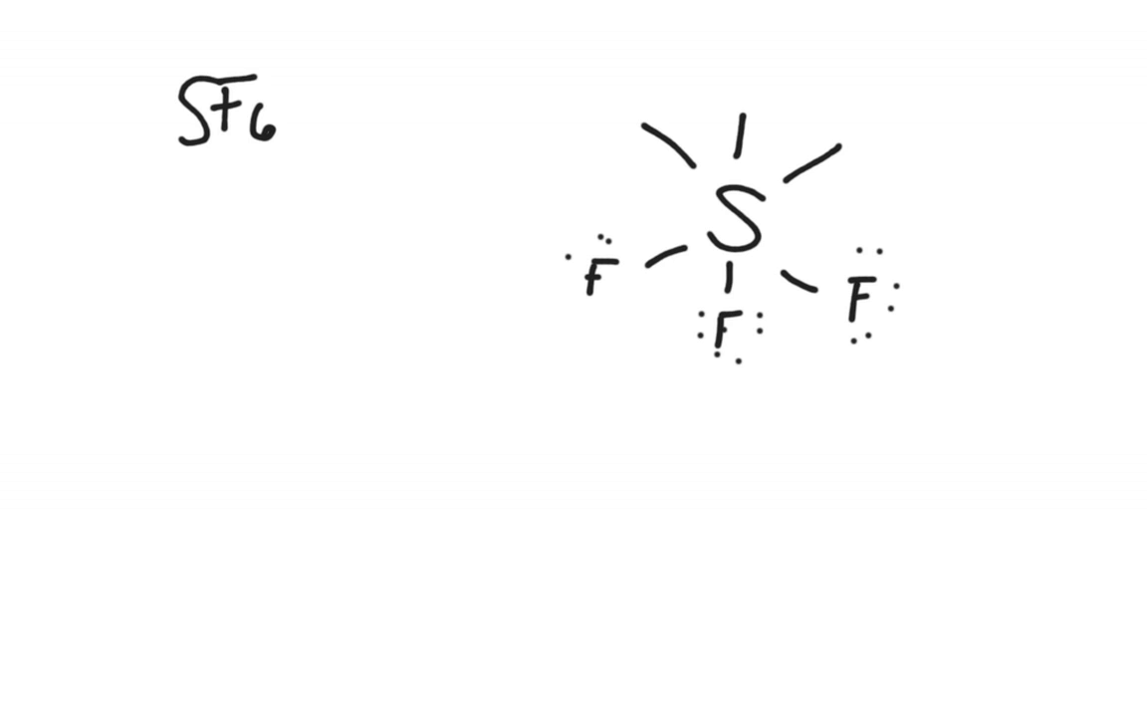
type("F")
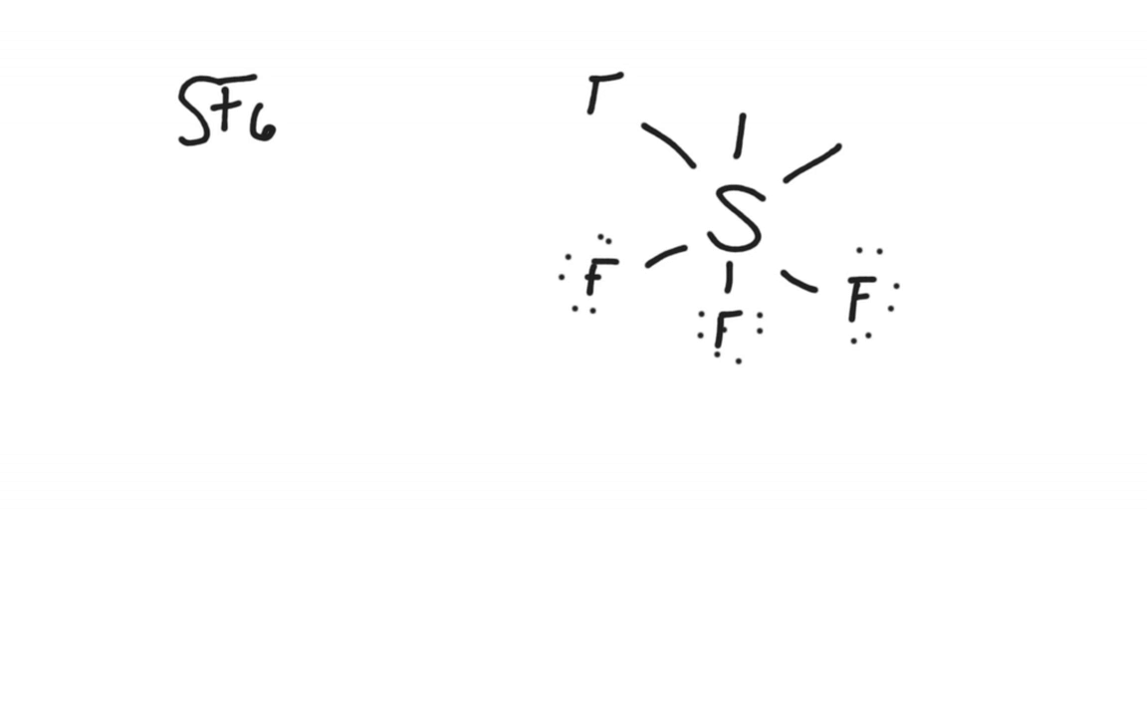
type("F")
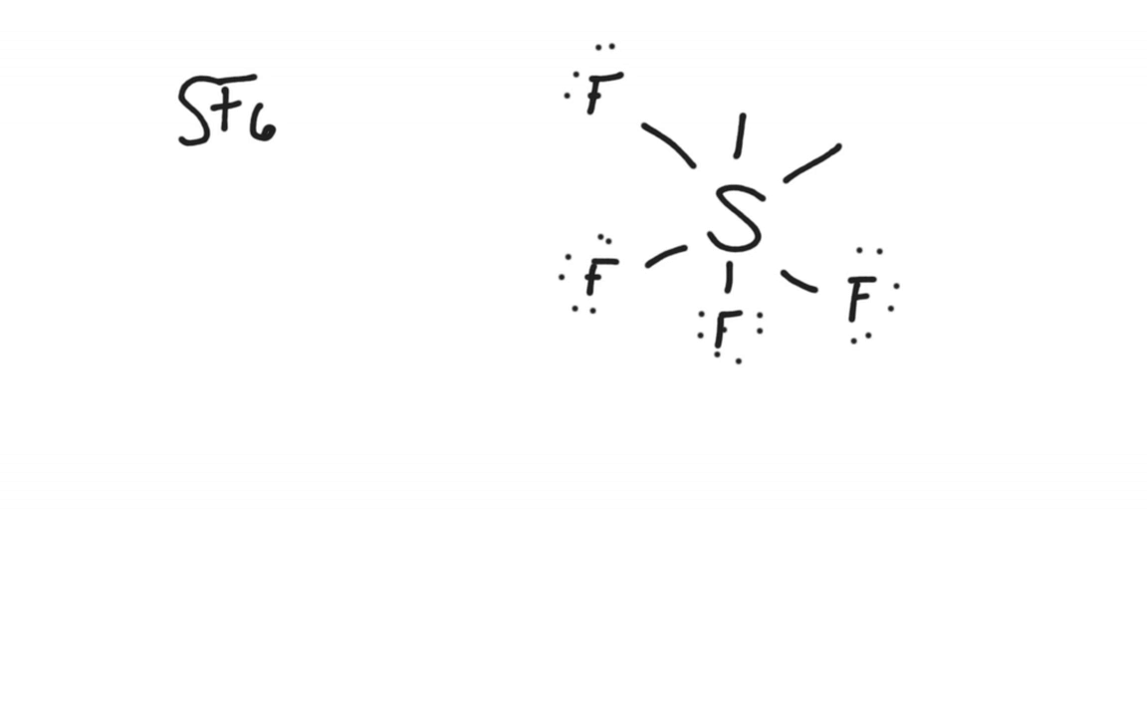
type("F")
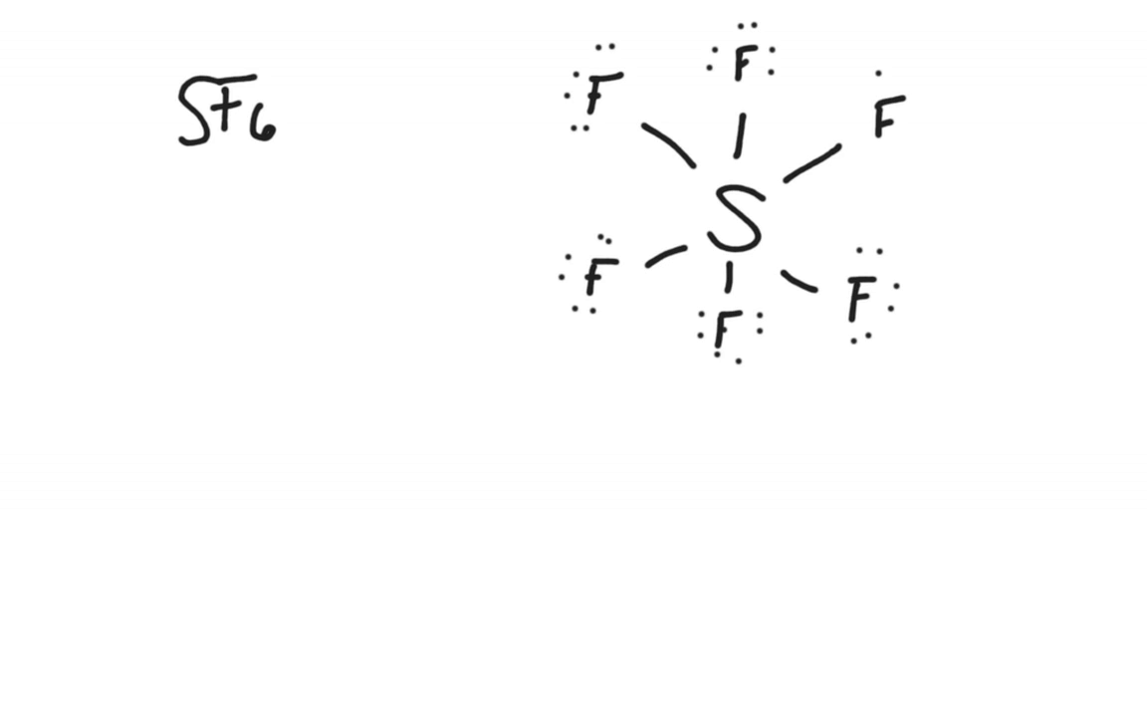
left_click(886, 123)
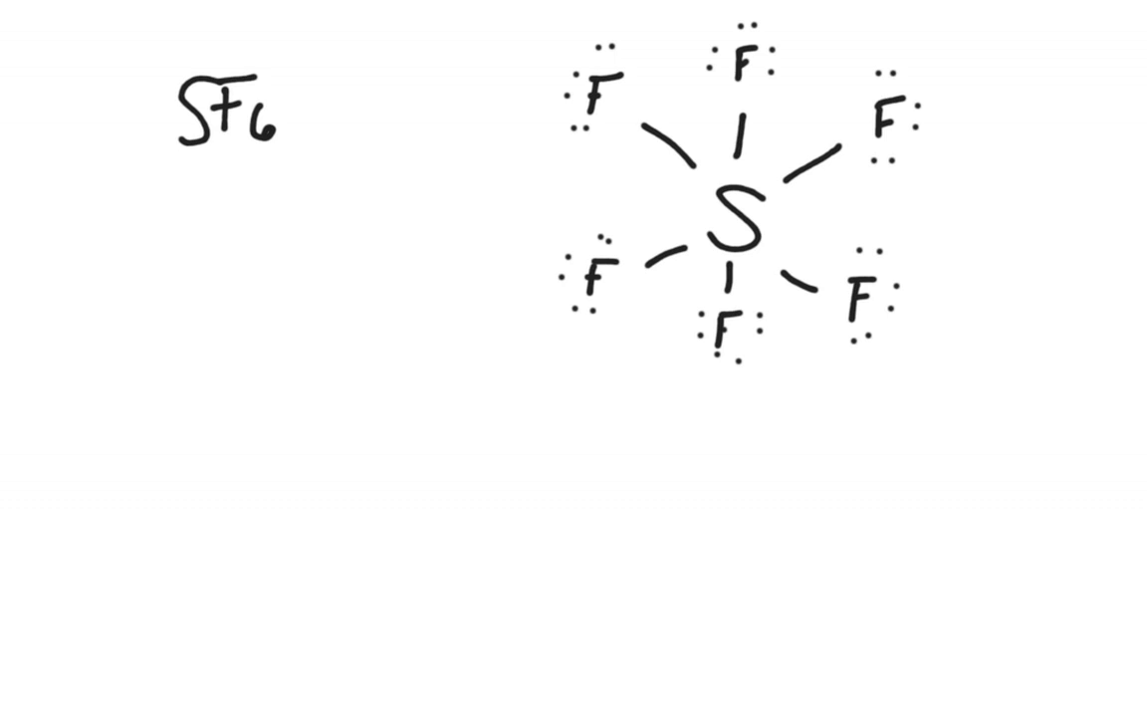
- Write the valence-electron tally for S and F×6 and sum it below a line
type("S e")
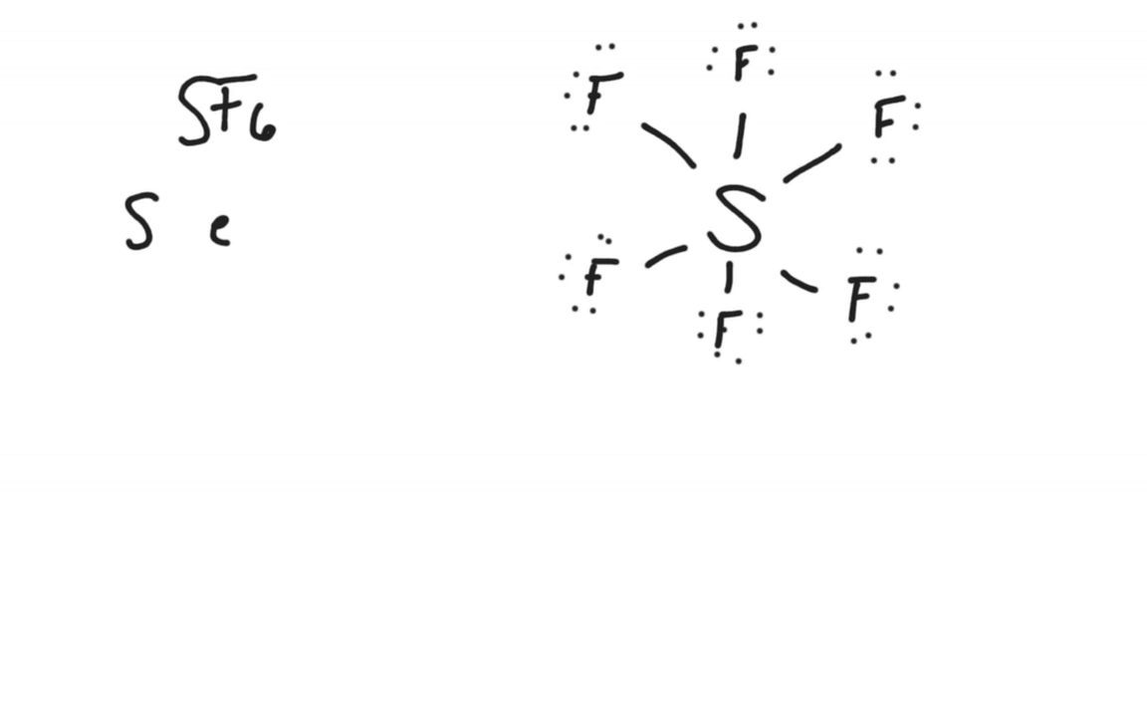
type("5")
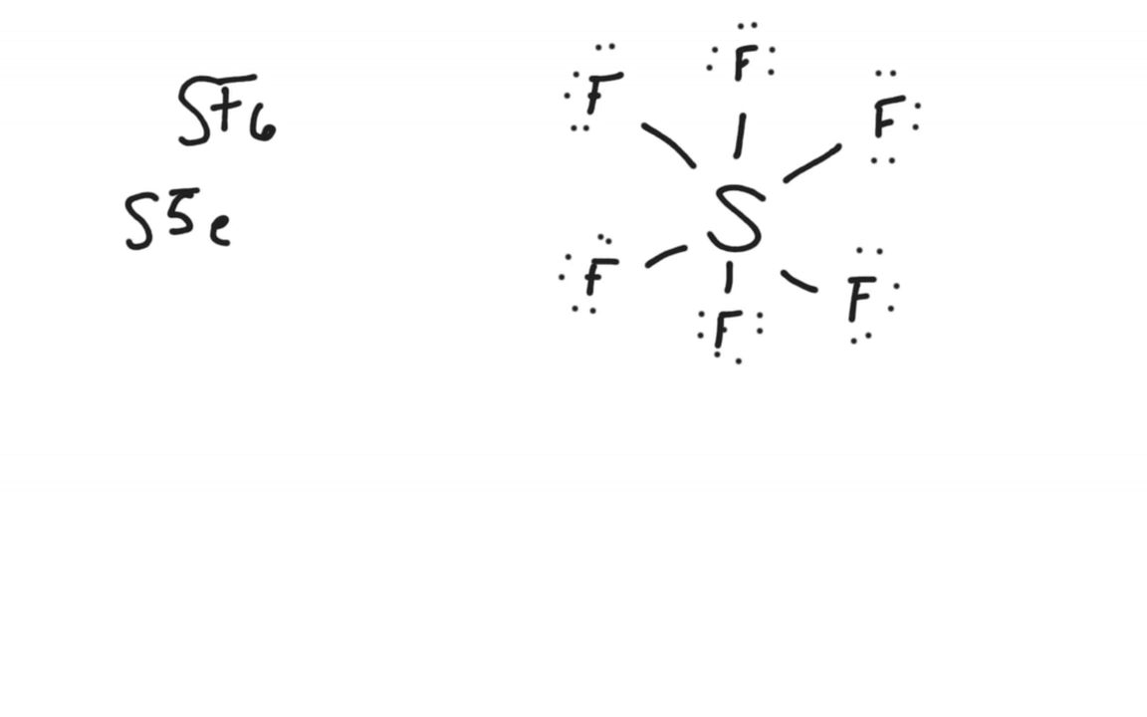
type("F")
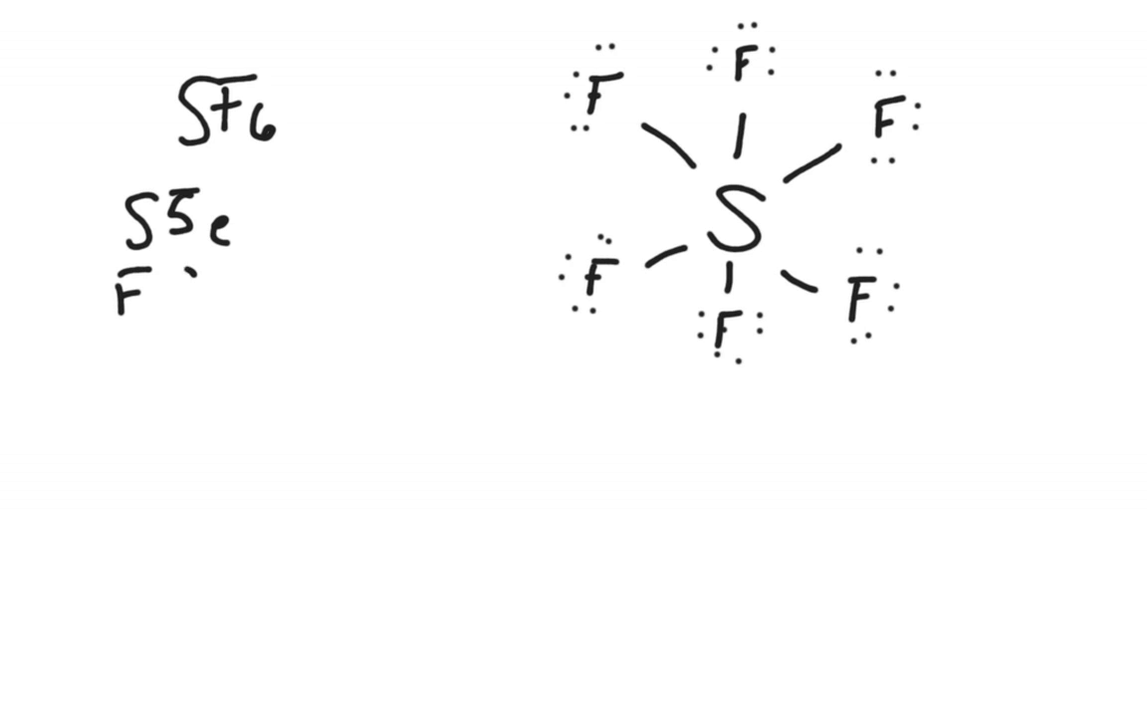
type("9e")
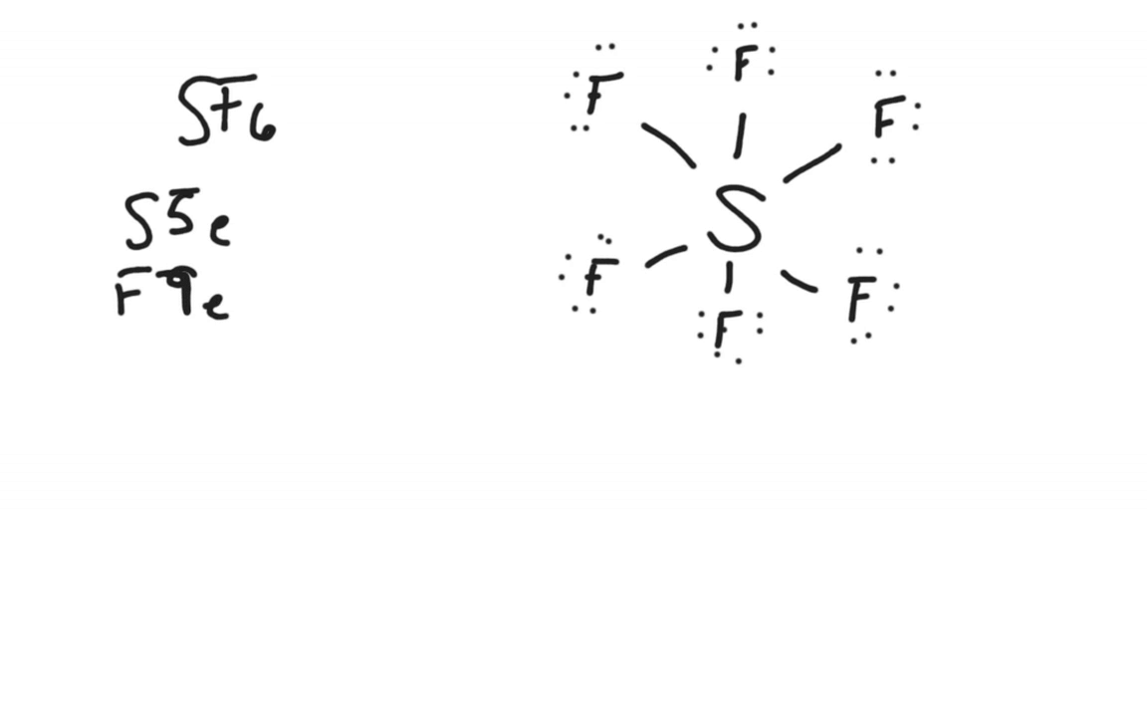
type("×6")
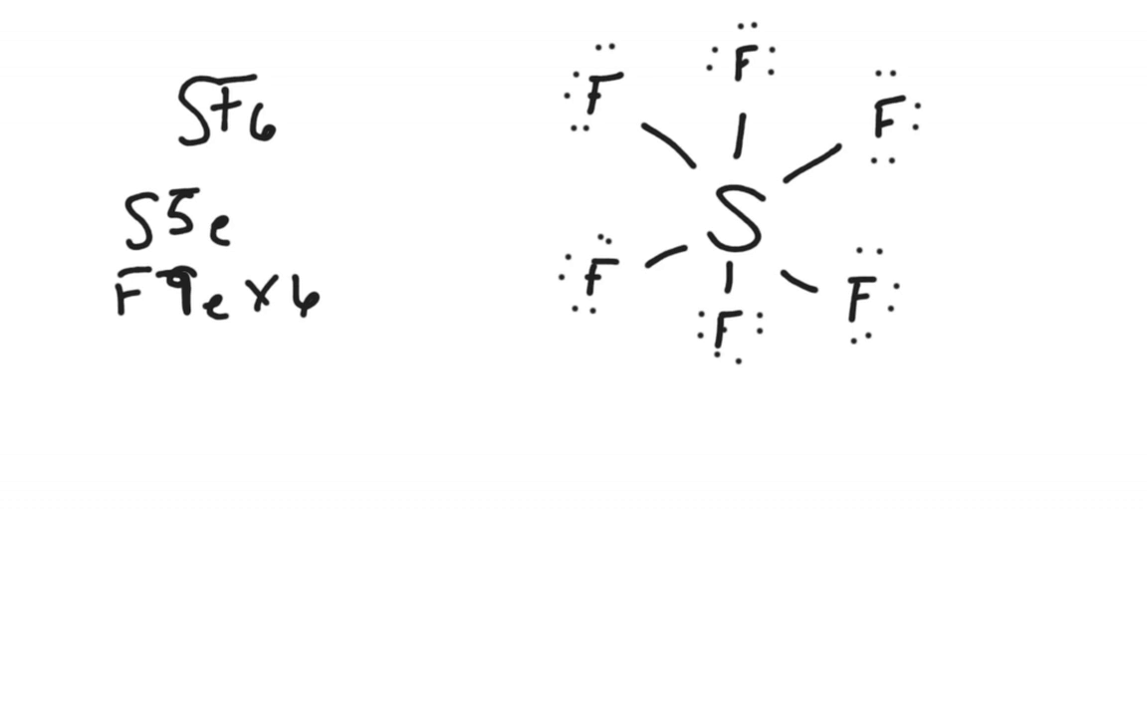
type("40e⁻")
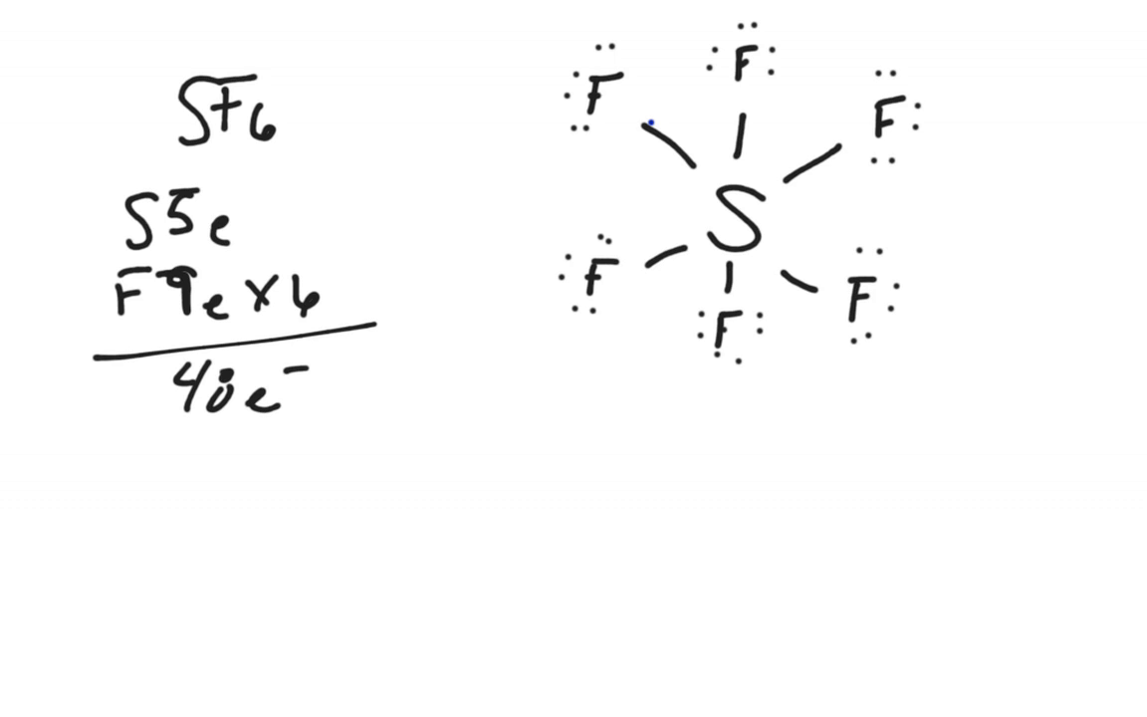
- Write 48e⁻ by SF6, then in purple note period 3 with 3s 3p 3d and sketch orbital boxes
type("48e-")
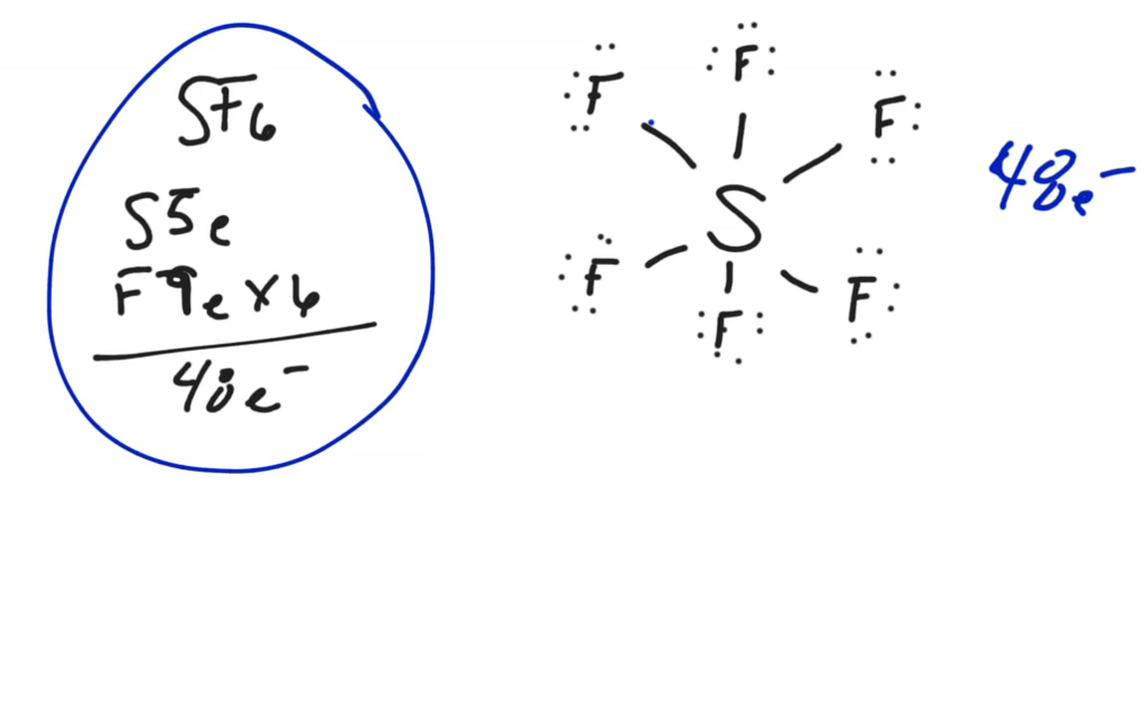
left_click(542, 400)
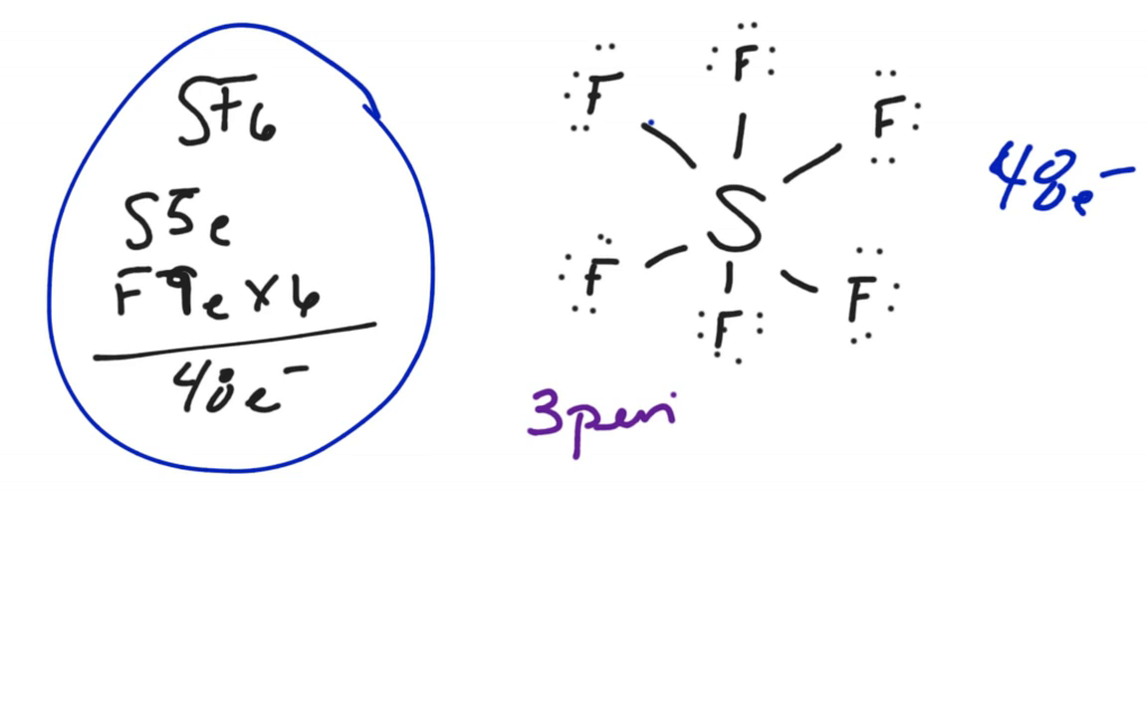
type("od")
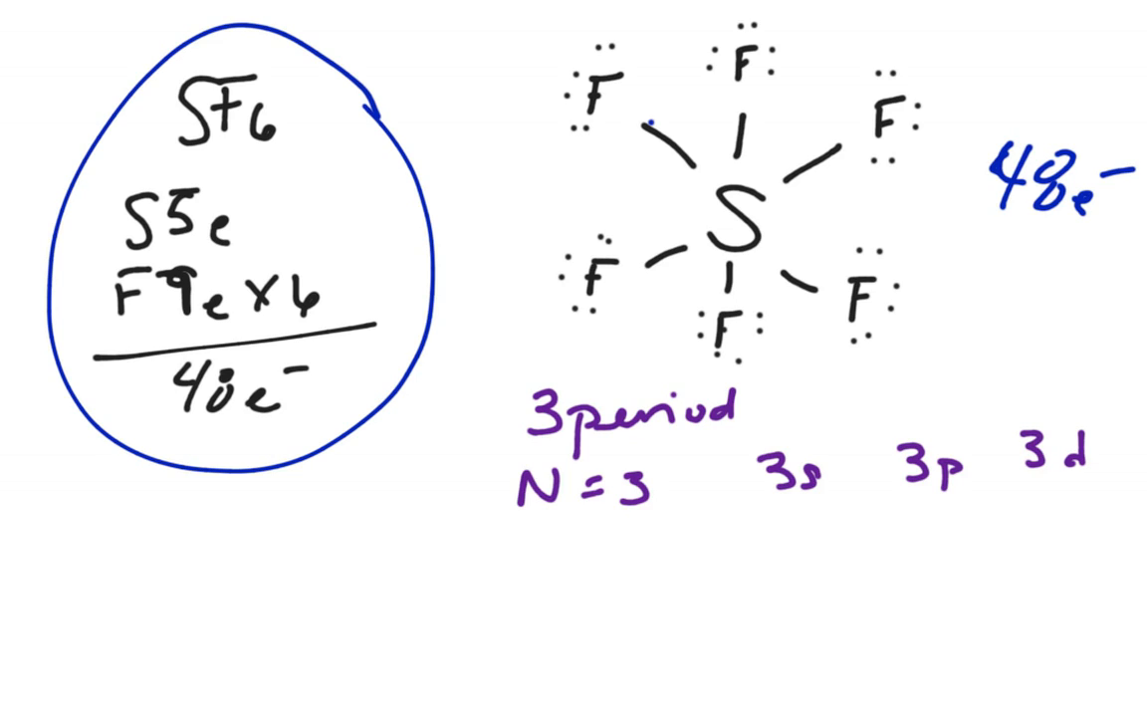
left_click_drag(1032, 474, 1091, 474)
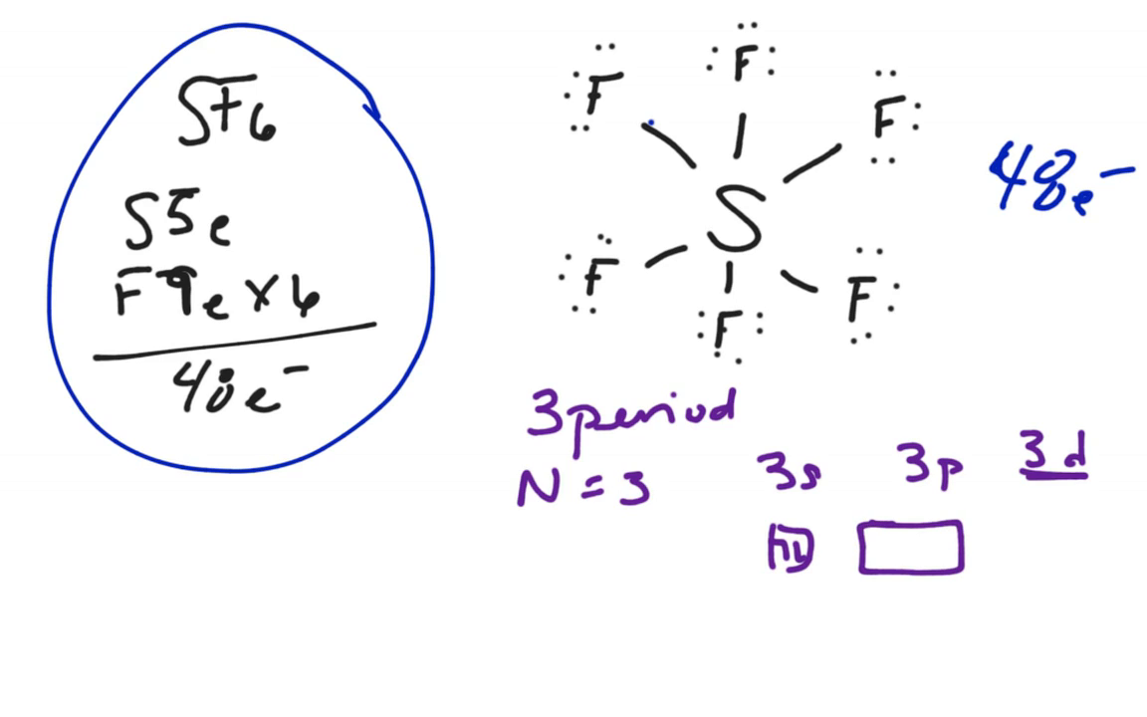
left_click_drag(856, 542, 936, 542)
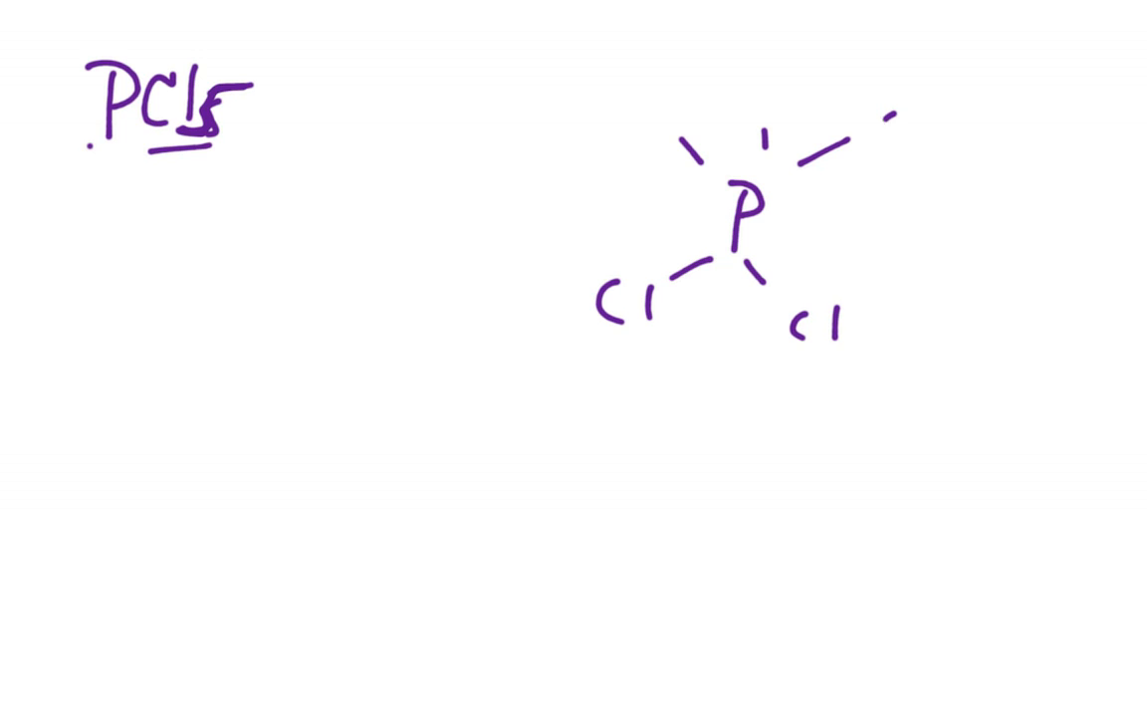
- Draw phosphorus bonded to five chlorines and add lone pairs to the chlorines
type("Cl")
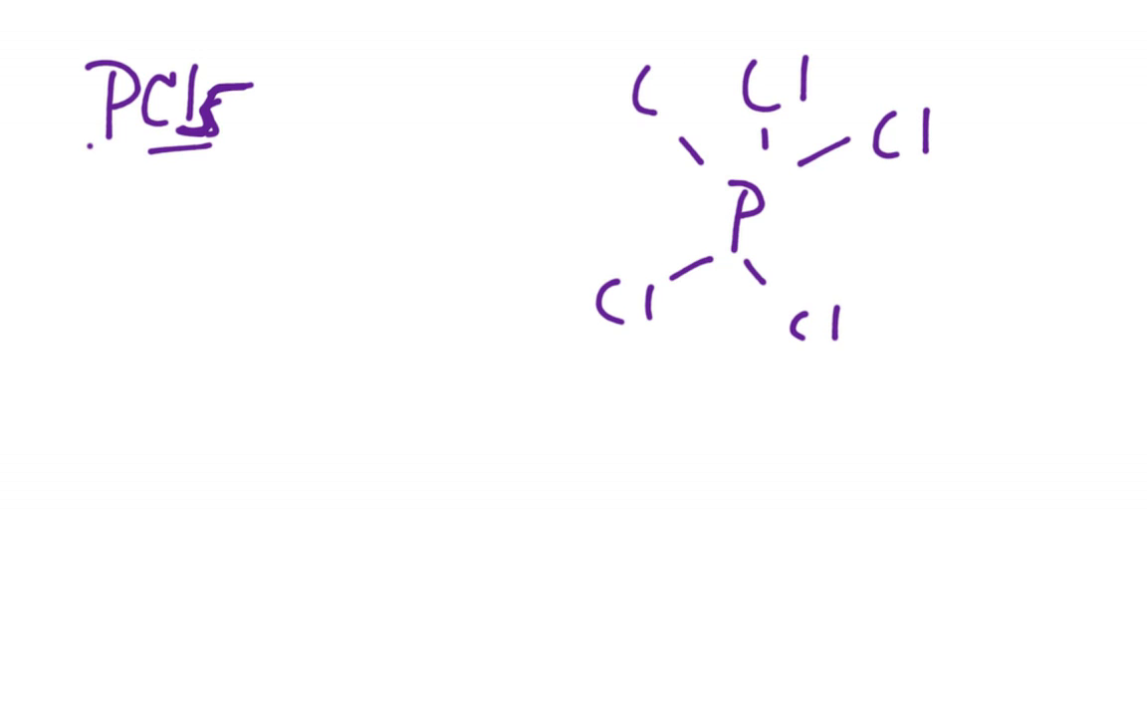
type("l")
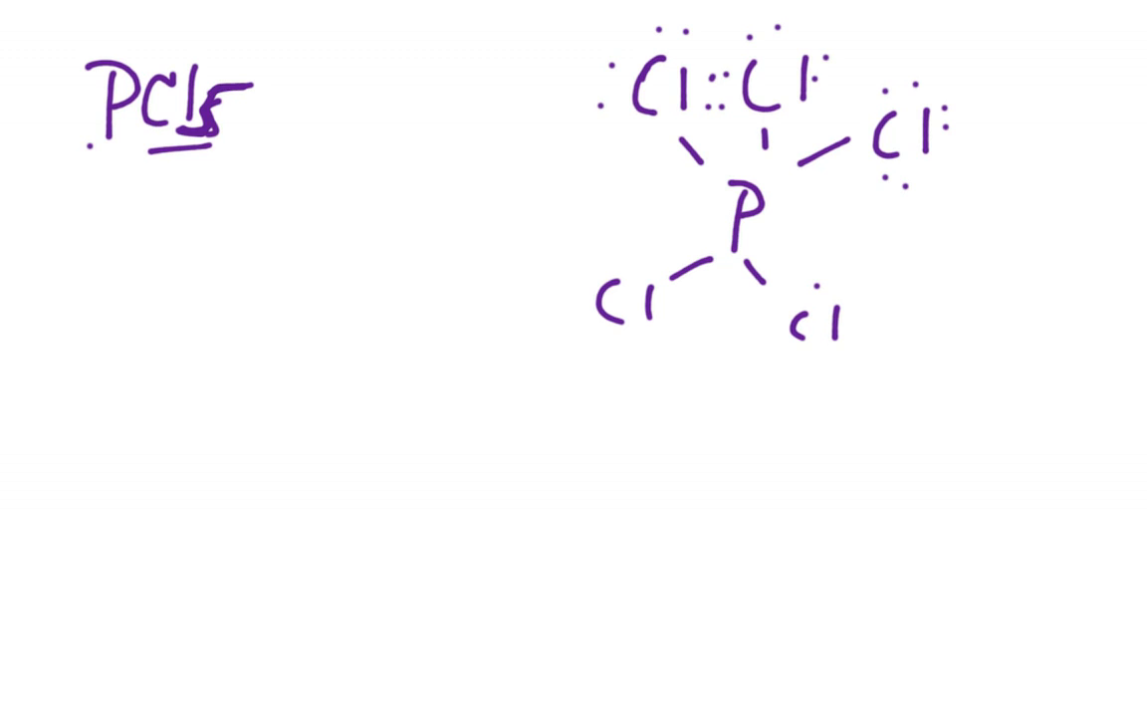
left_click(826, 319)
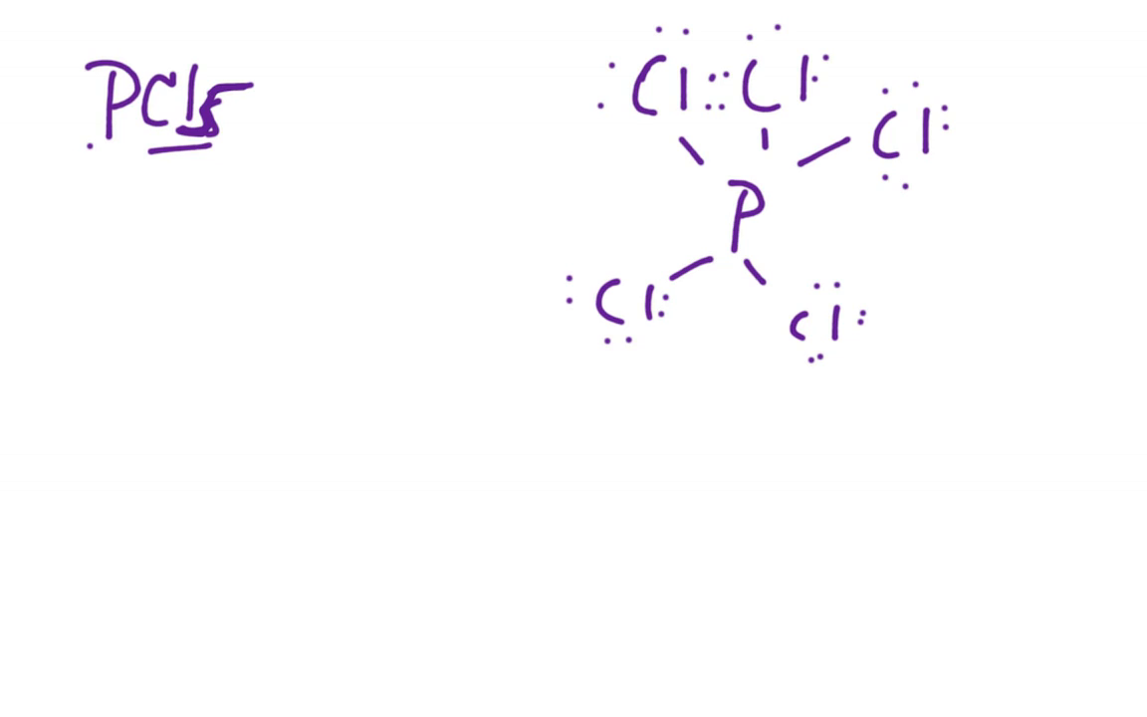
type("r")
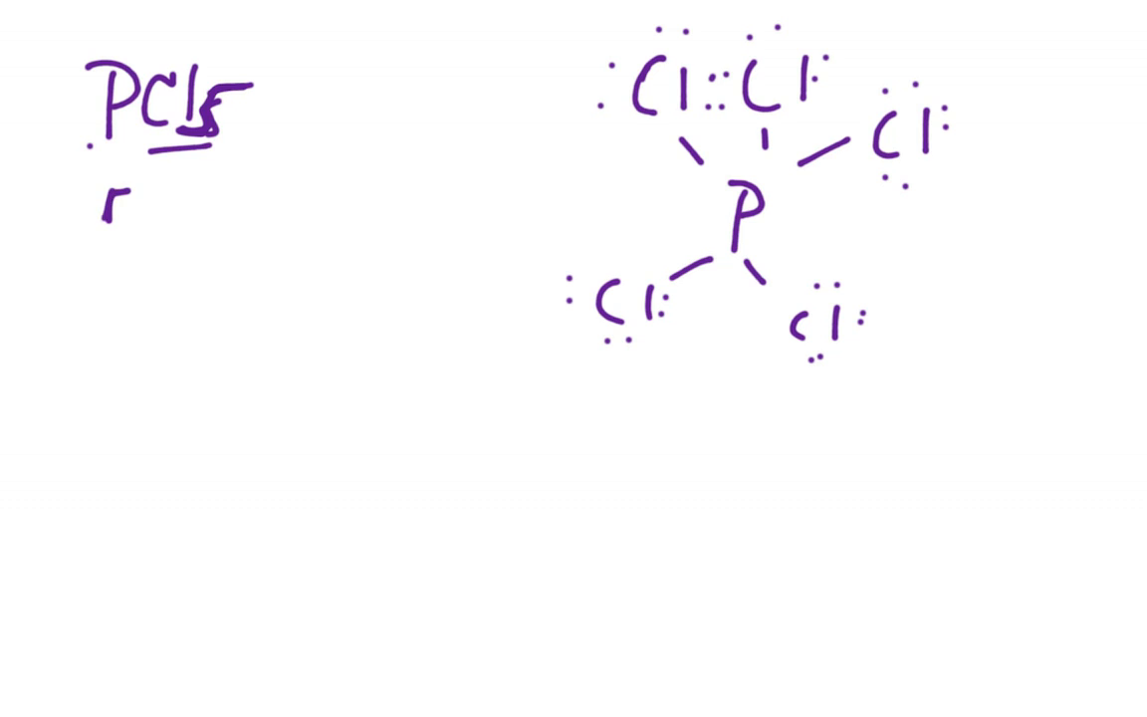
- Write the PCl5 electron count 5 + 7x5 = 40e⁻
type("5")
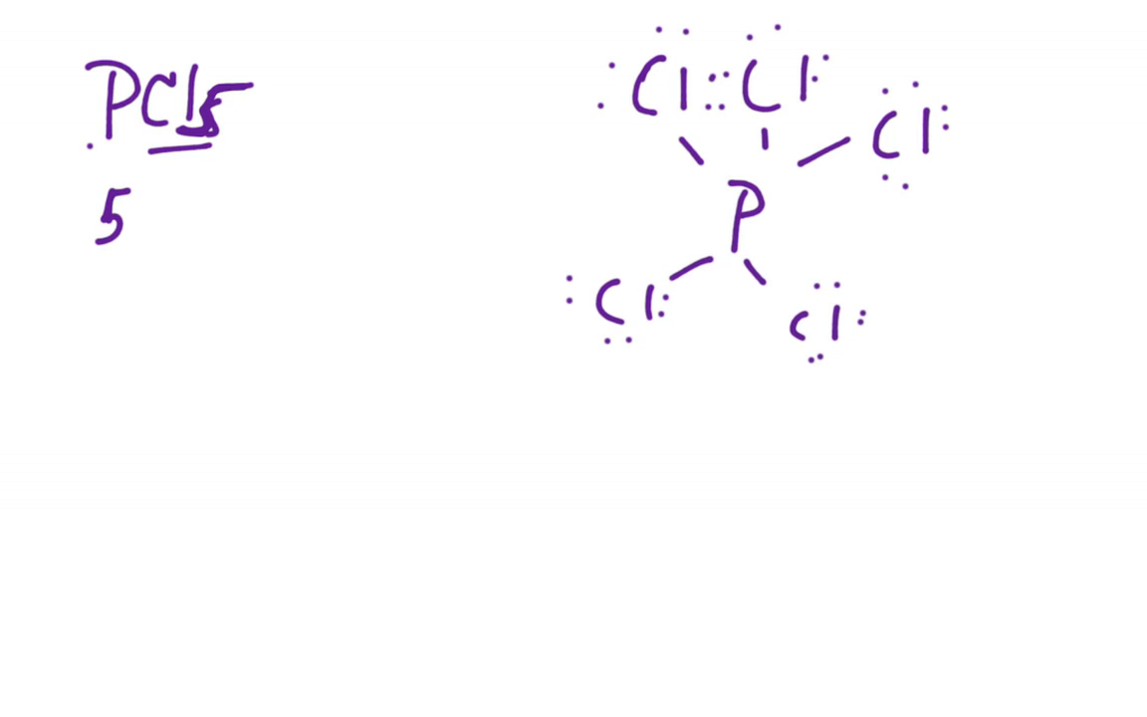
type("7x")
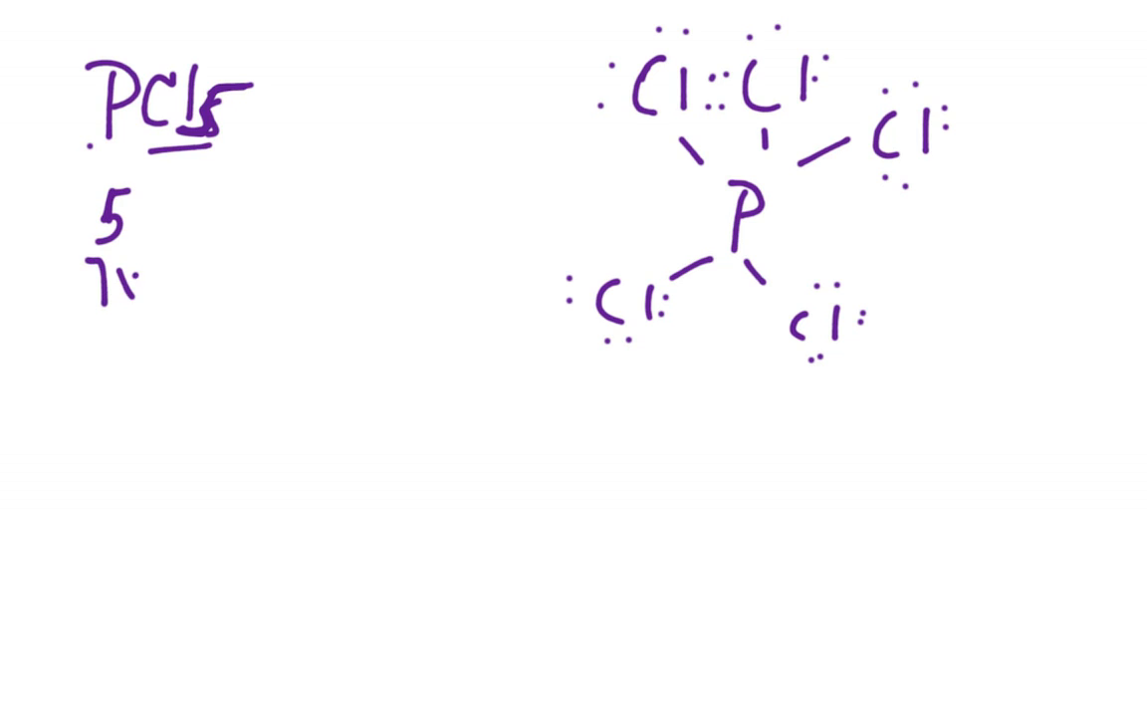
type("x5   40")
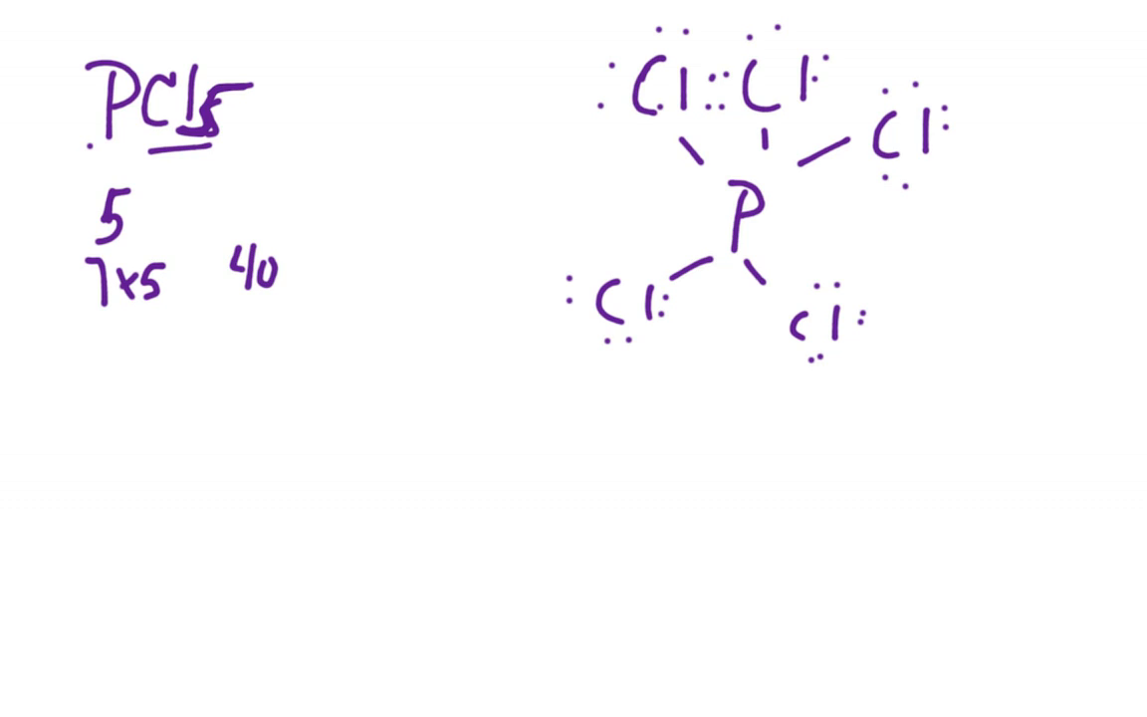
type("40")
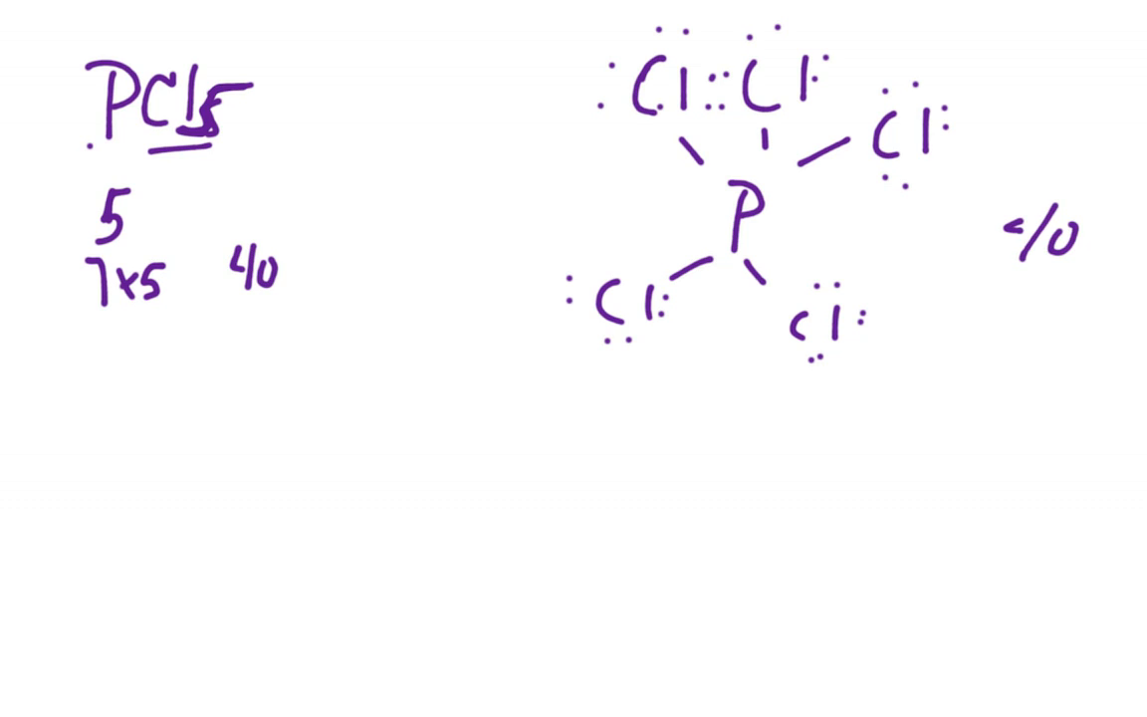
type("e⁻")
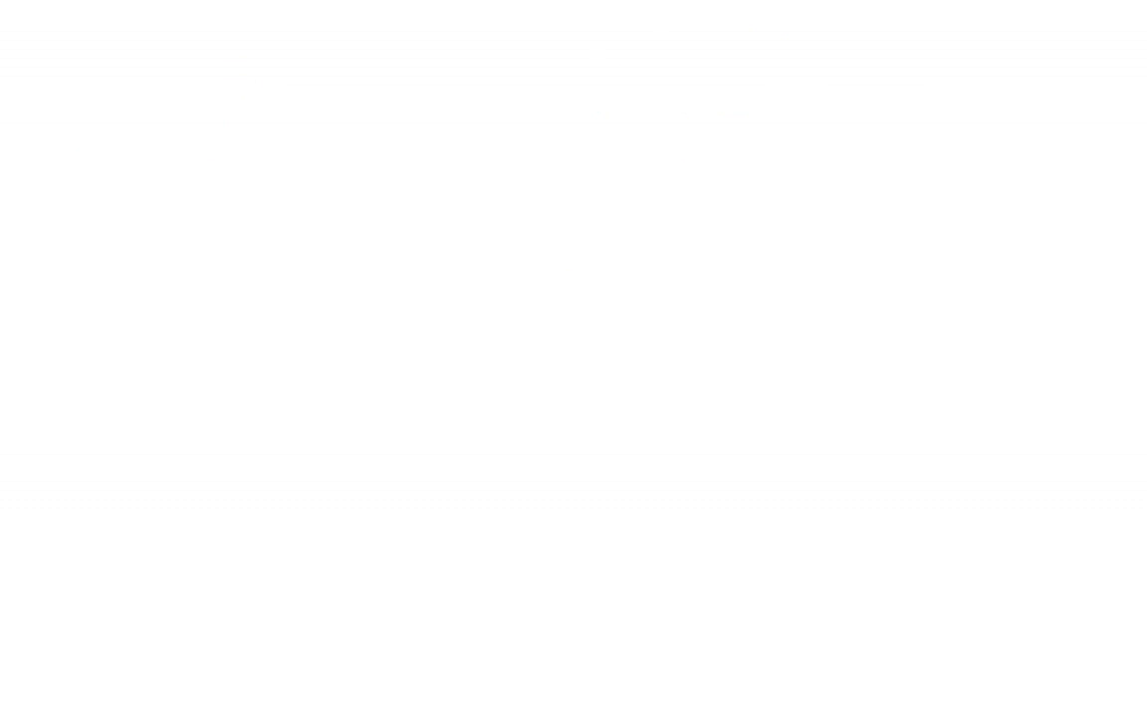
- Write the I3⁻ formula and the electron count 21e + 1 = 22
left_click_drag(175, 113, 223, 112)
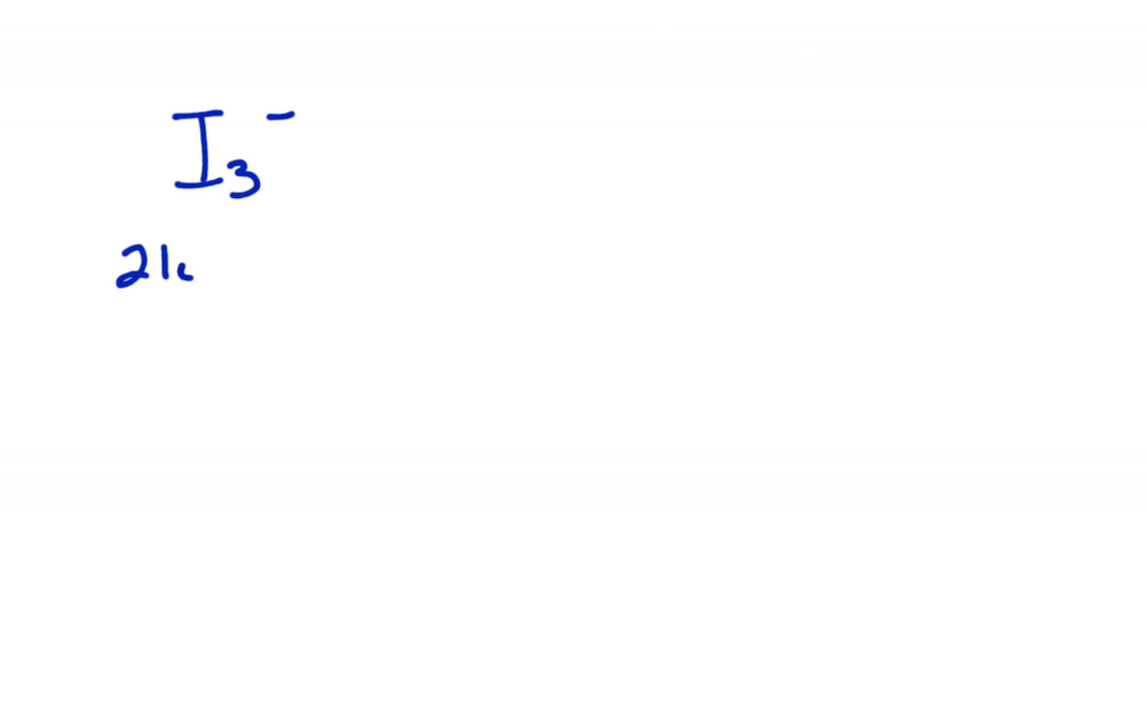
type("+1")
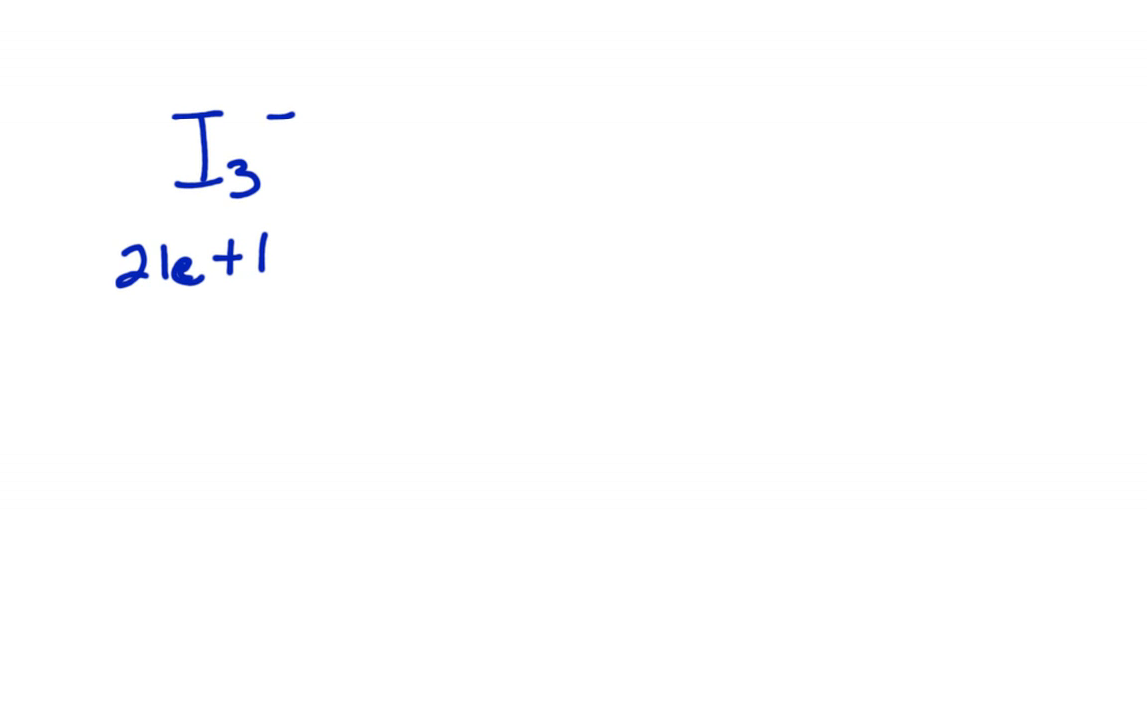
type("=?")
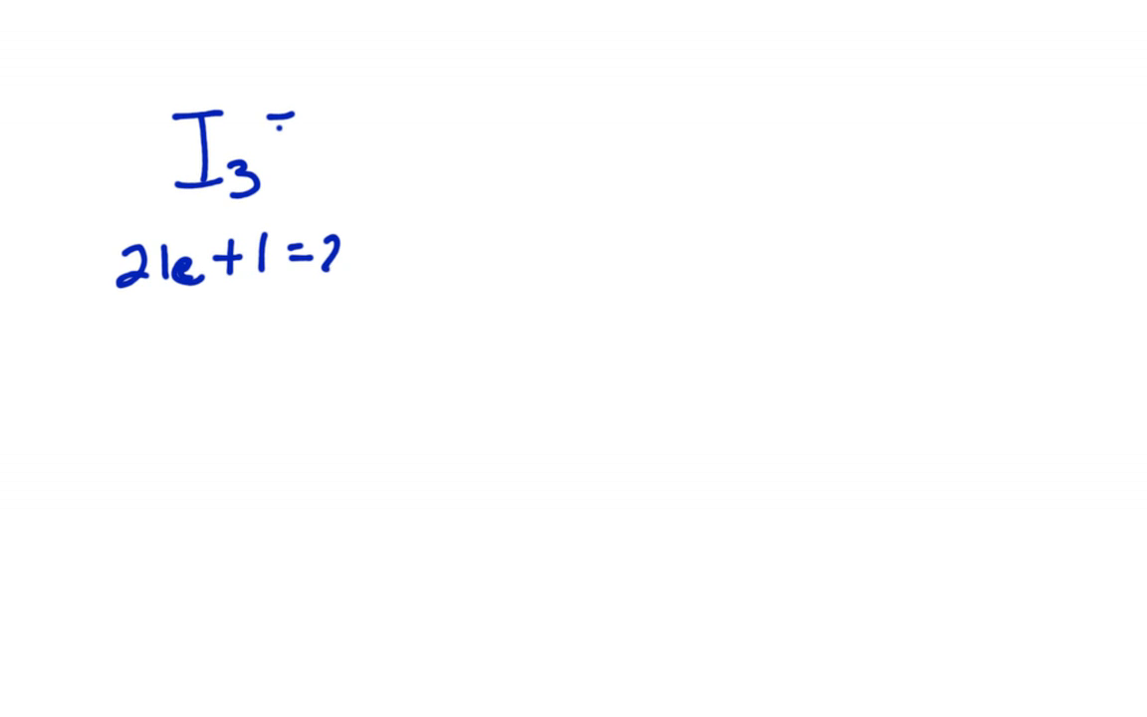
type("22")
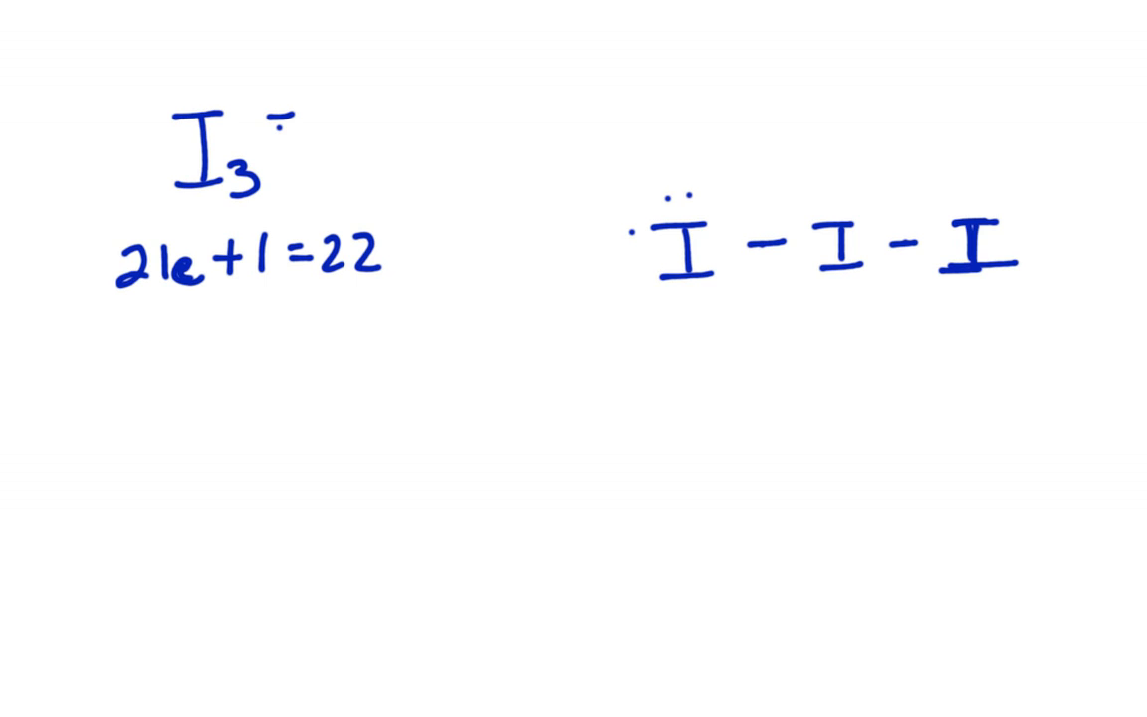
- Draw the I–I–I structure with lone pairs and an arrow marking the central iodine
type("::")
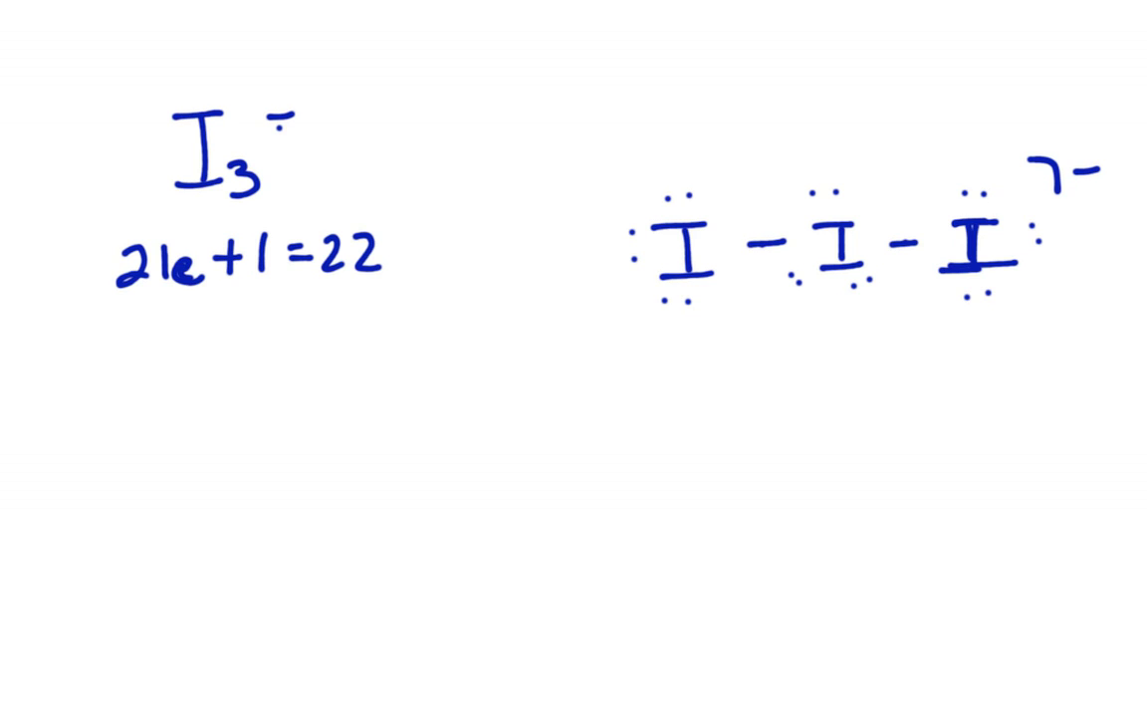
left_click_drag(773, 355, 793, 318)
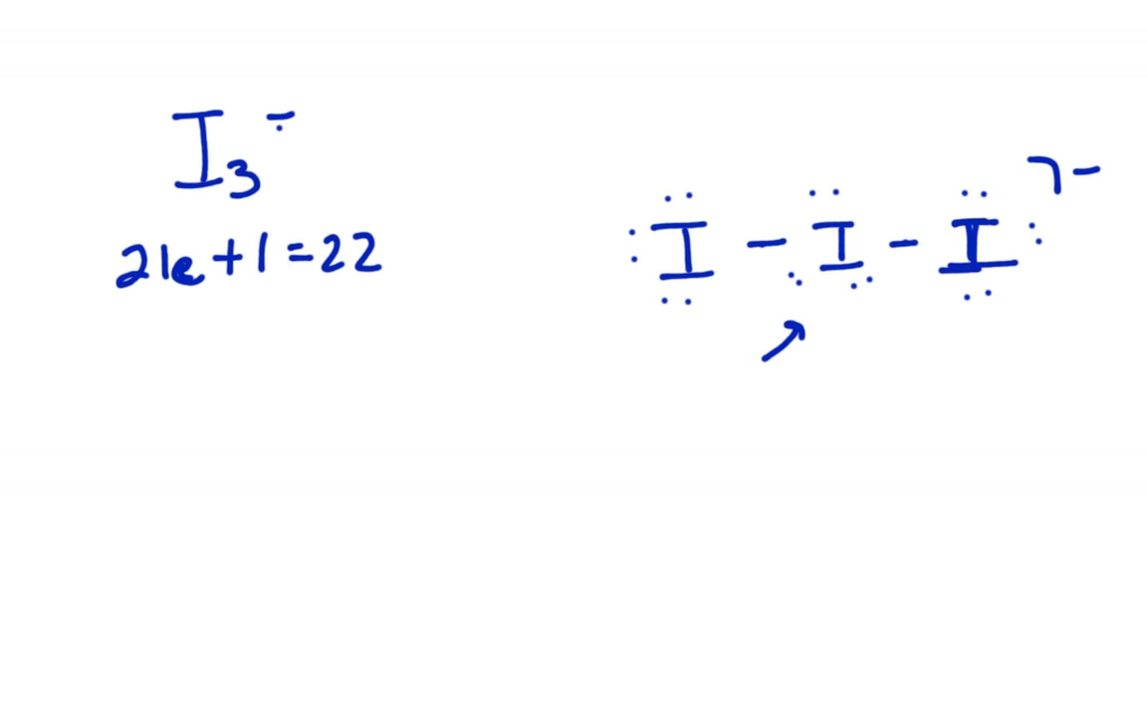